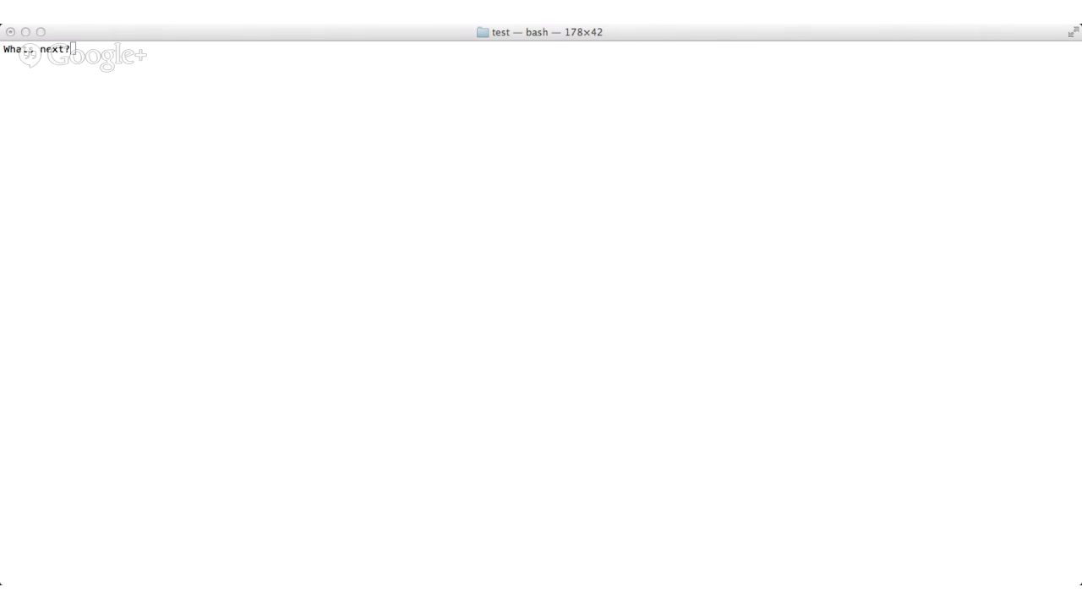
mouse_move(83, 42)
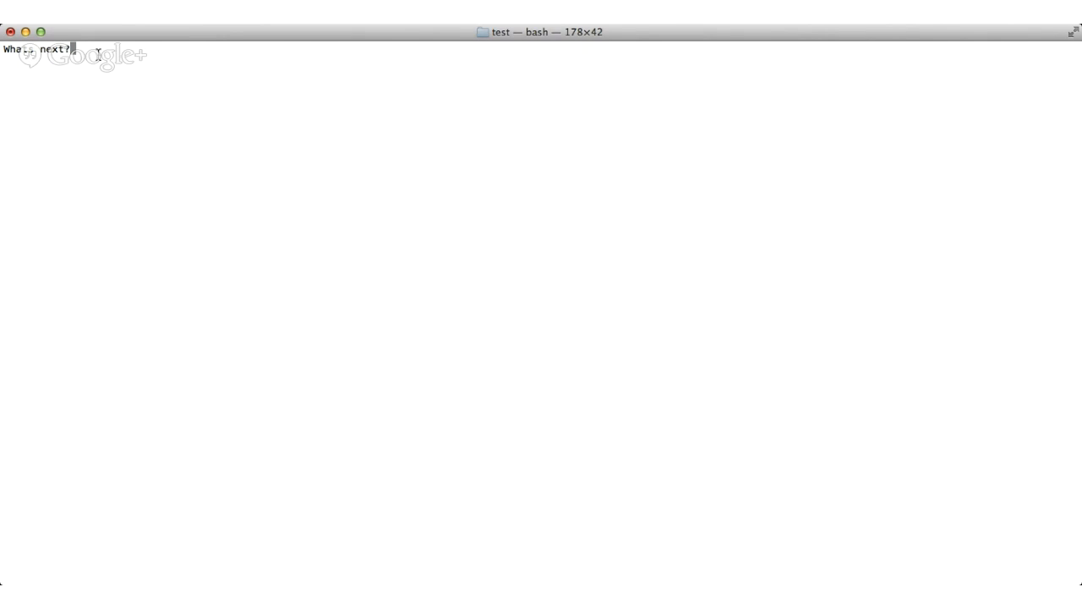
Run ls to list file1.txt, file2.txt and naddresses.txt in the test folder
text(ls)
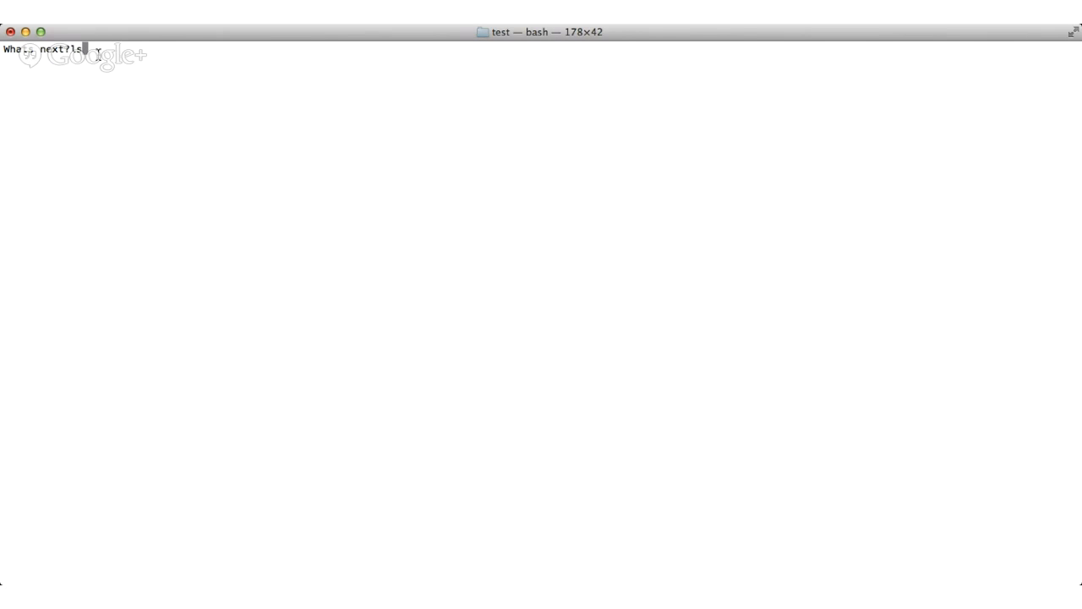
key(Return)
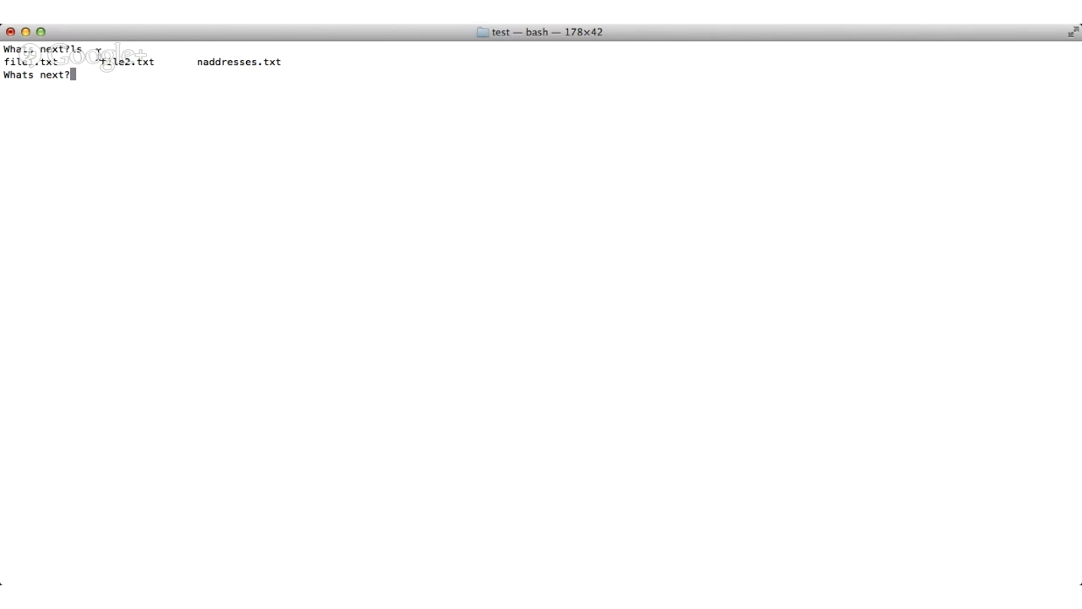
Print naddresses.txt with cat, tab-completing the file name to show five records
text(cat)
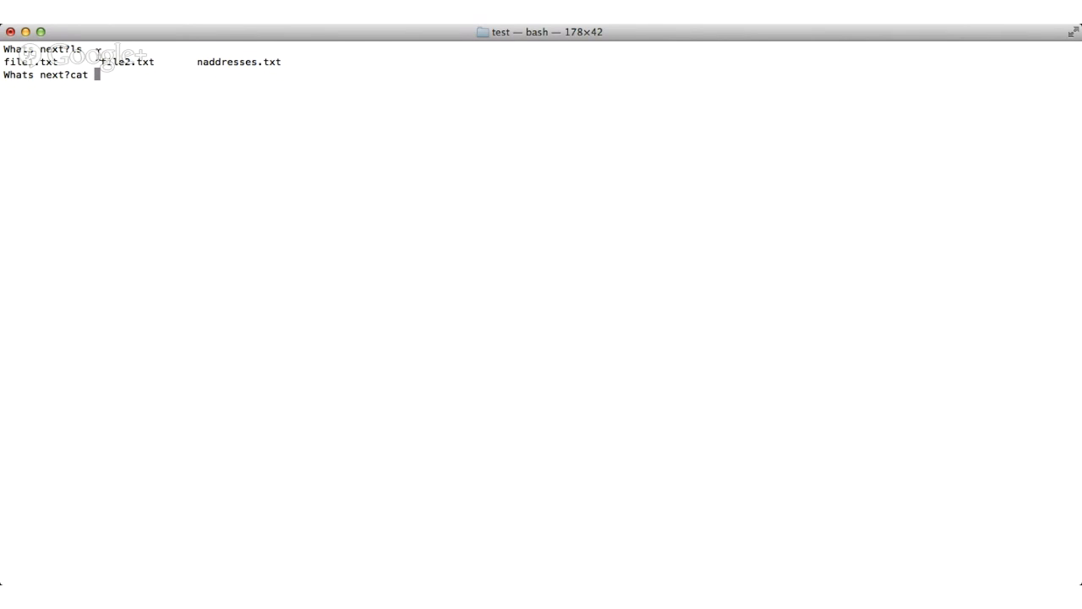
text(nad)
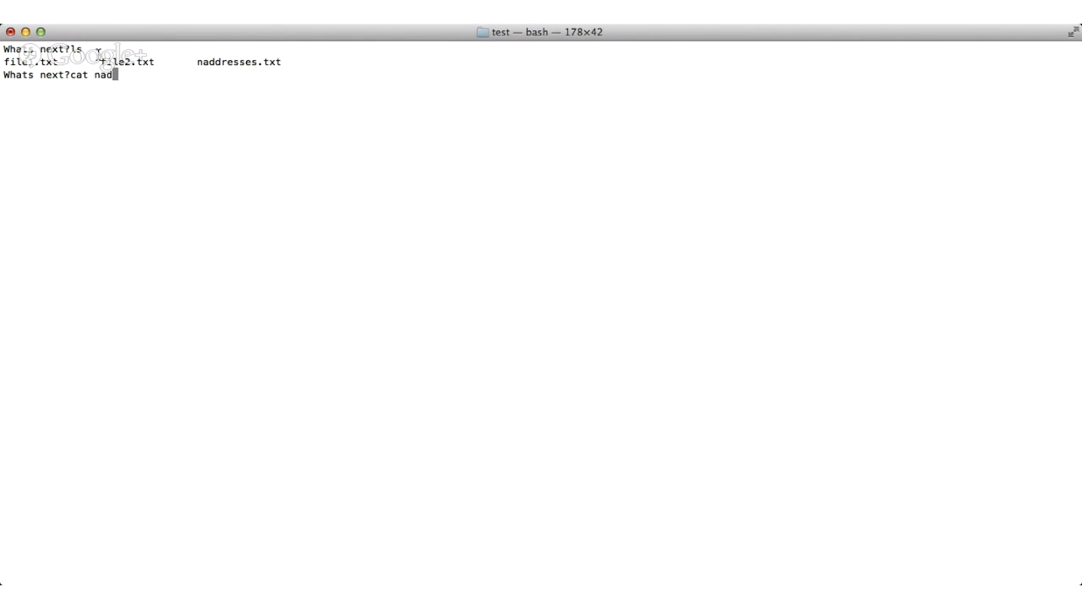
key(Tab)
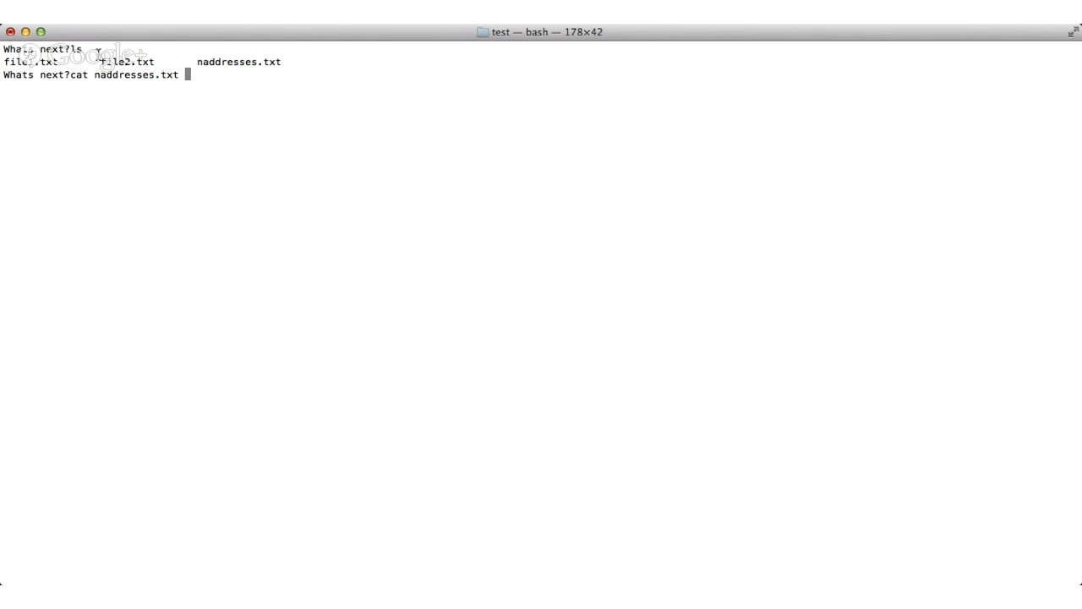
key(Return)
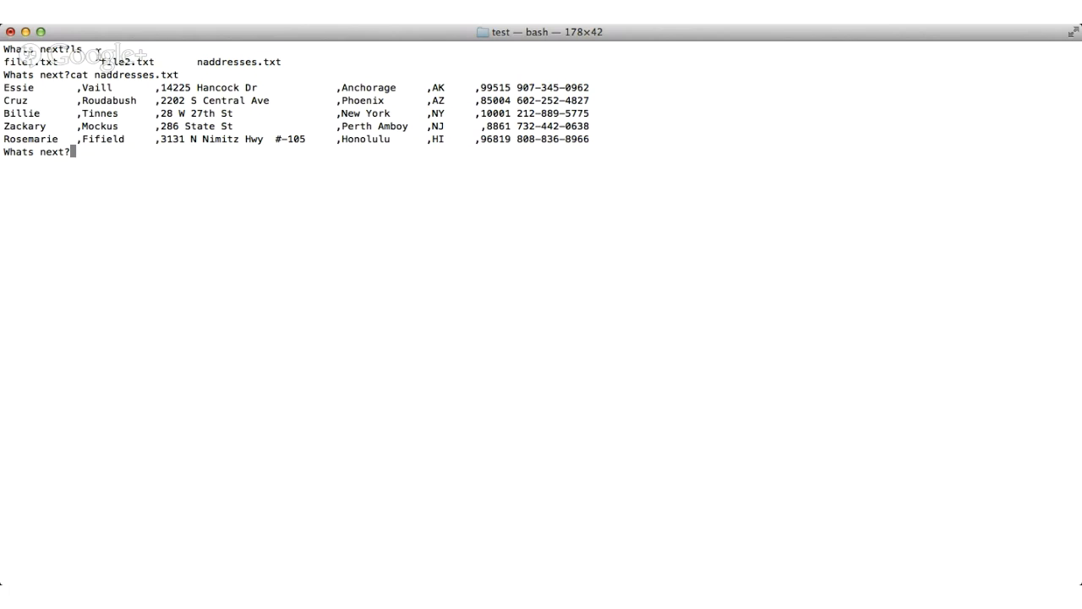
text(grep)
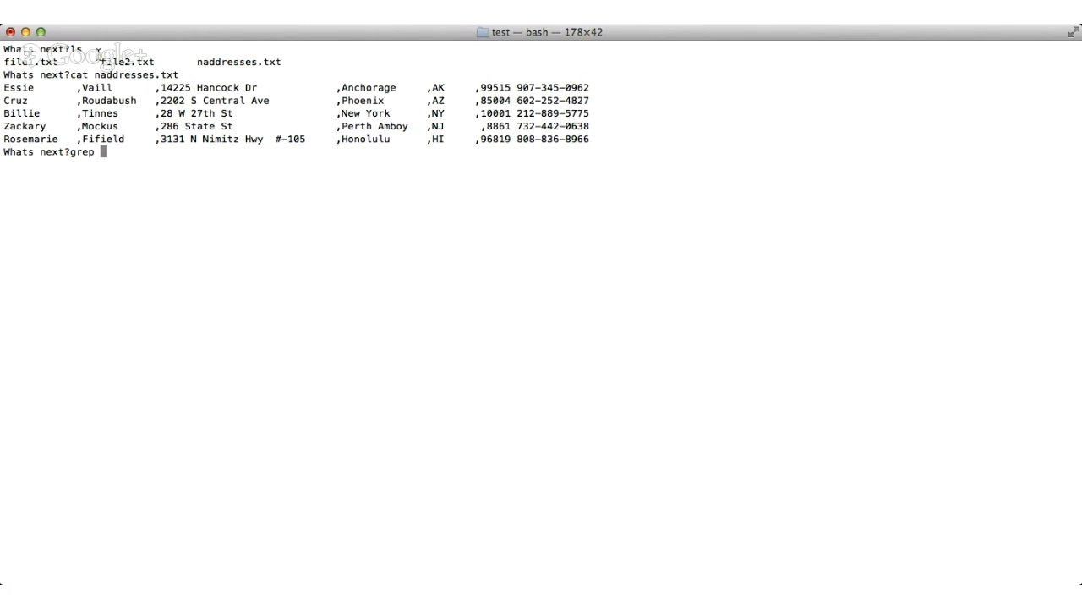
text(")
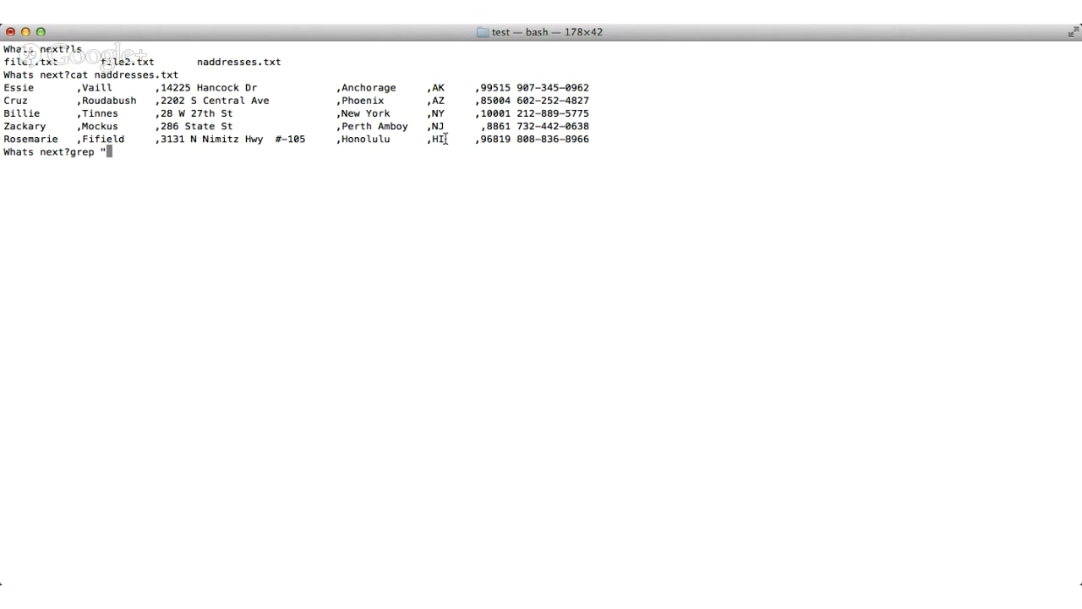
text(N)
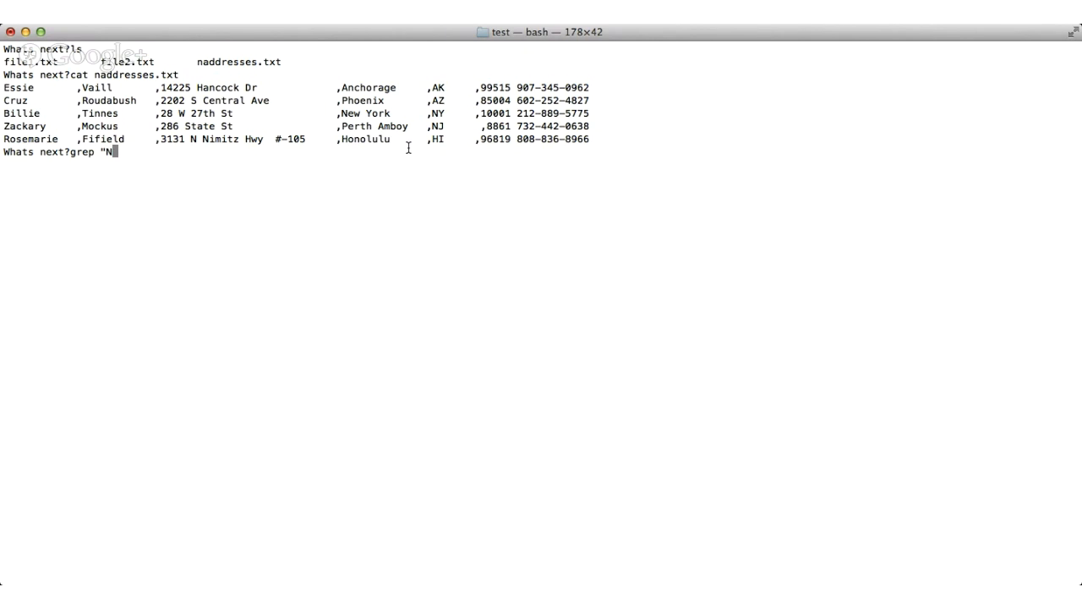
text(NY")
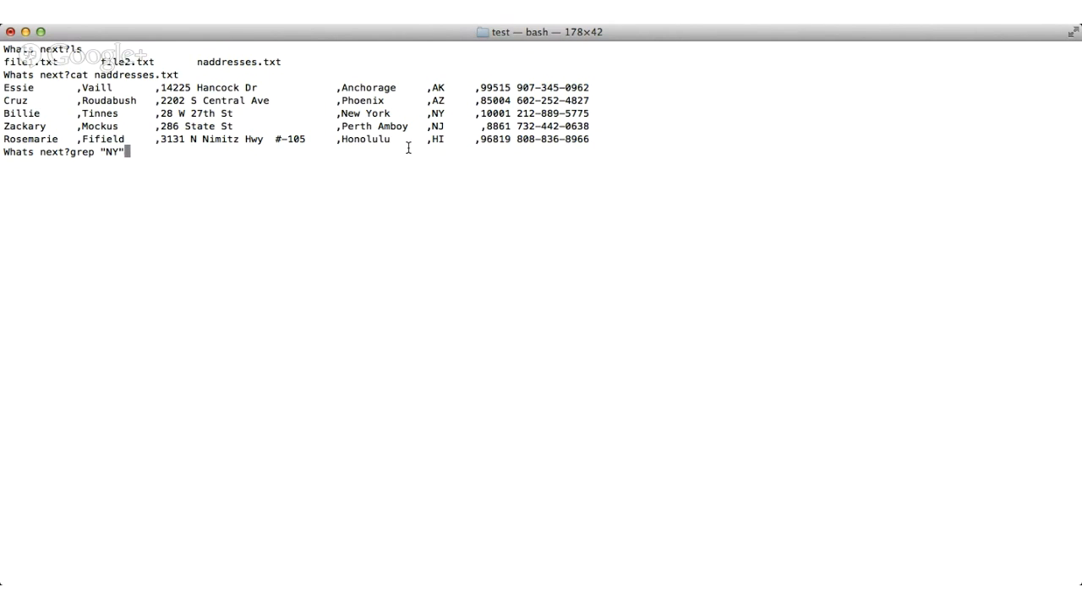
text(n)
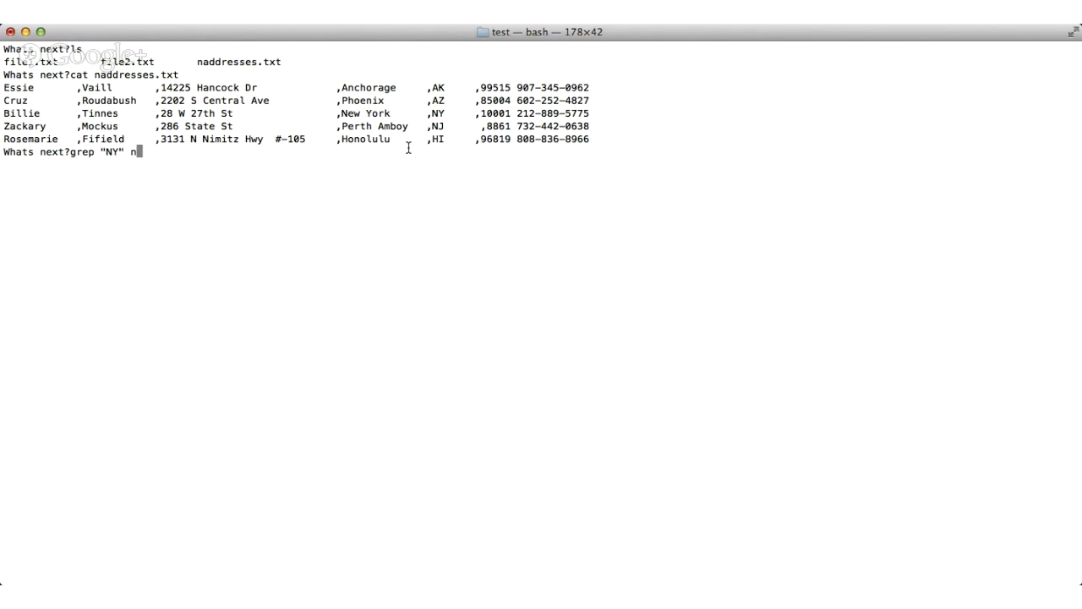
text(addresses.txt)
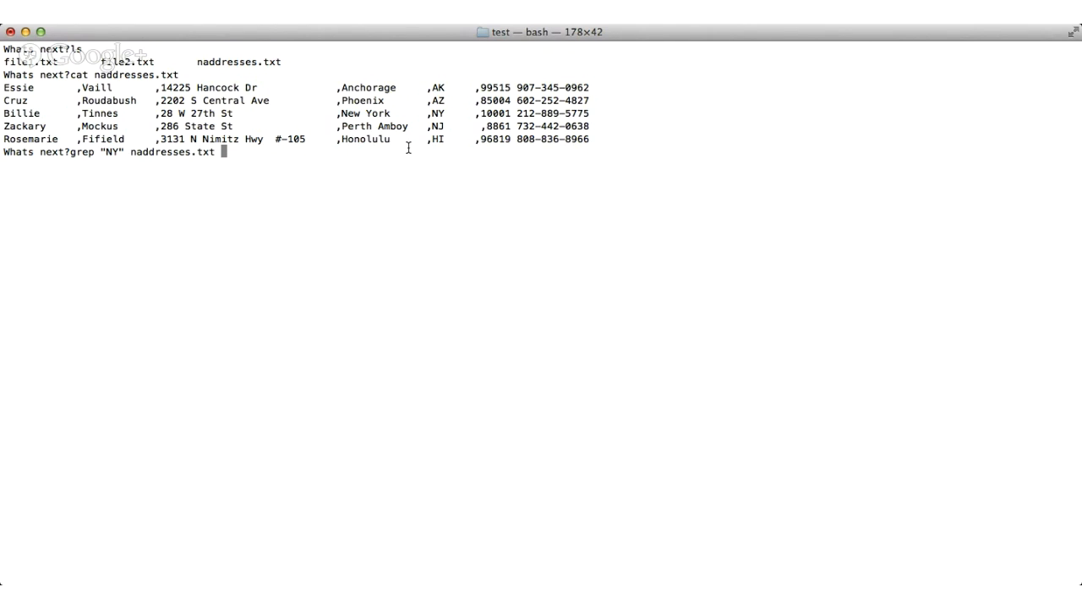
key(Return)
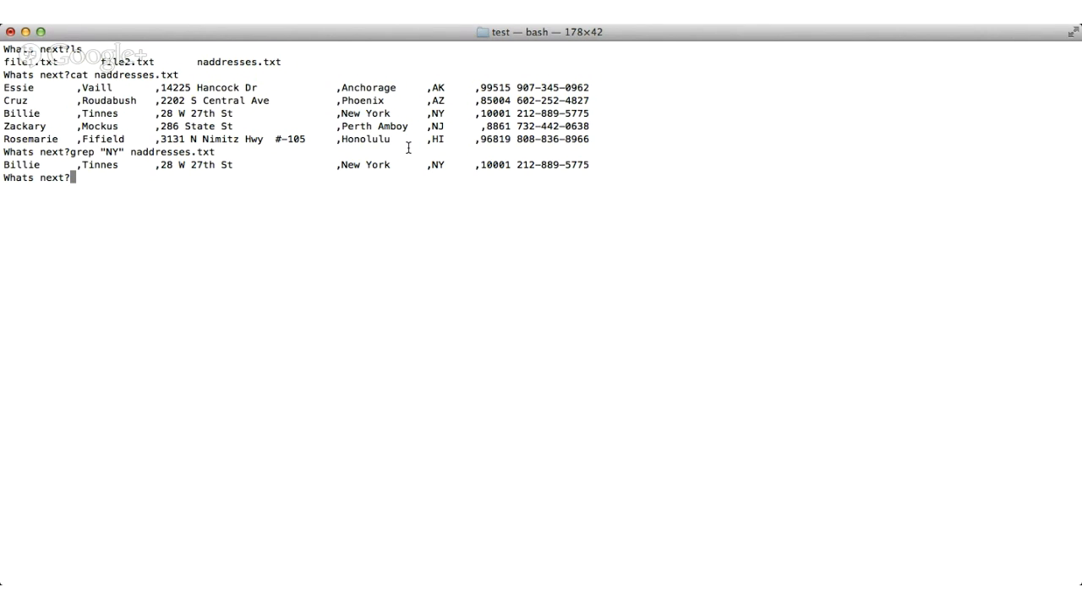
Sort naddresses.txt on the first comma-delimited field using sort -t, -k1
text(sort)
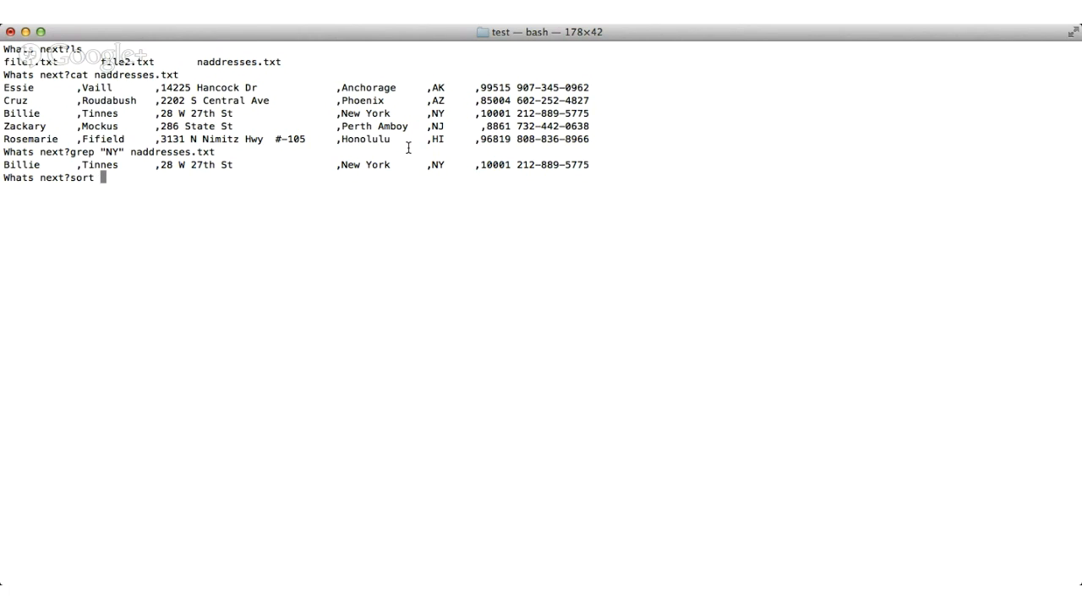
text(-t)
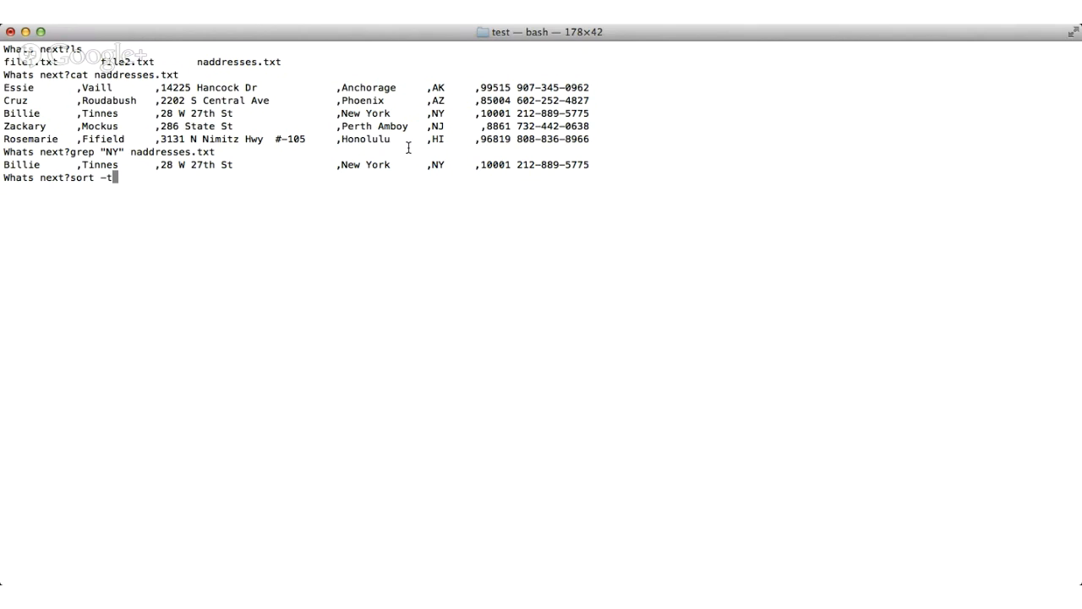
text(,)
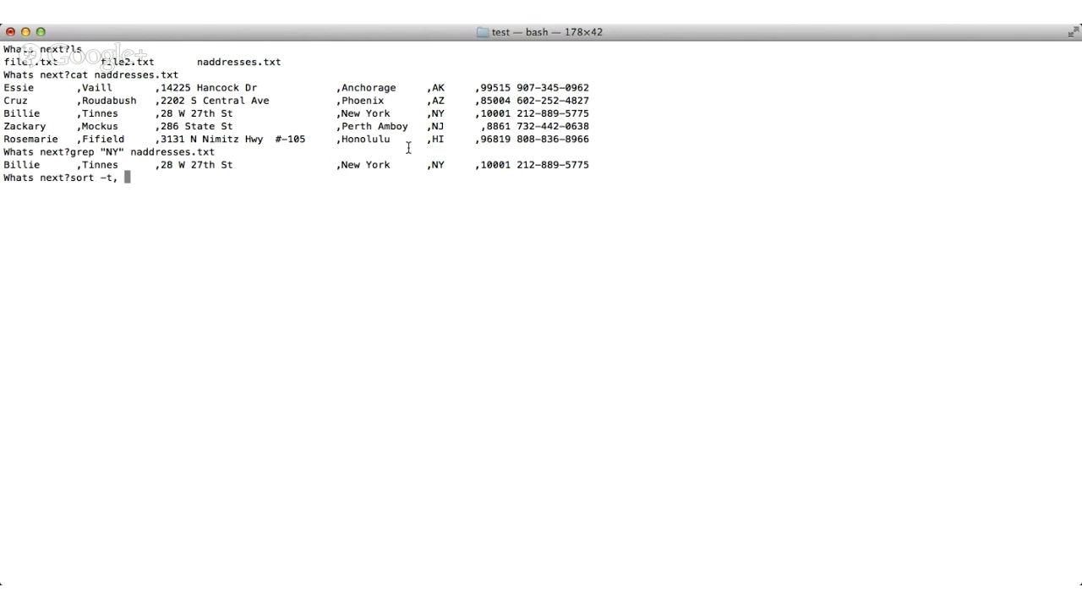
text(-k)
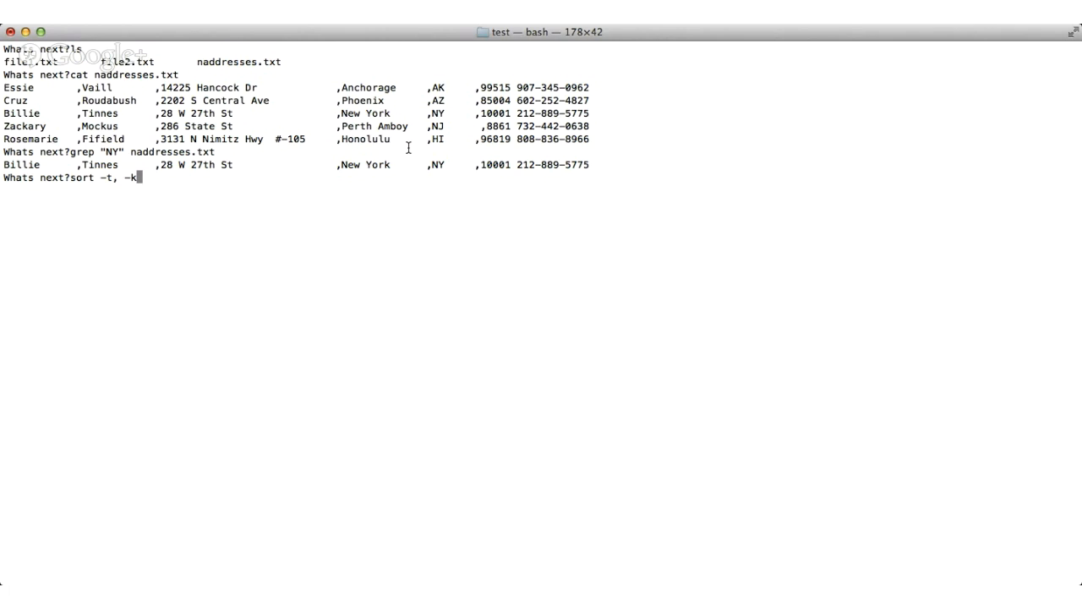
text(1)
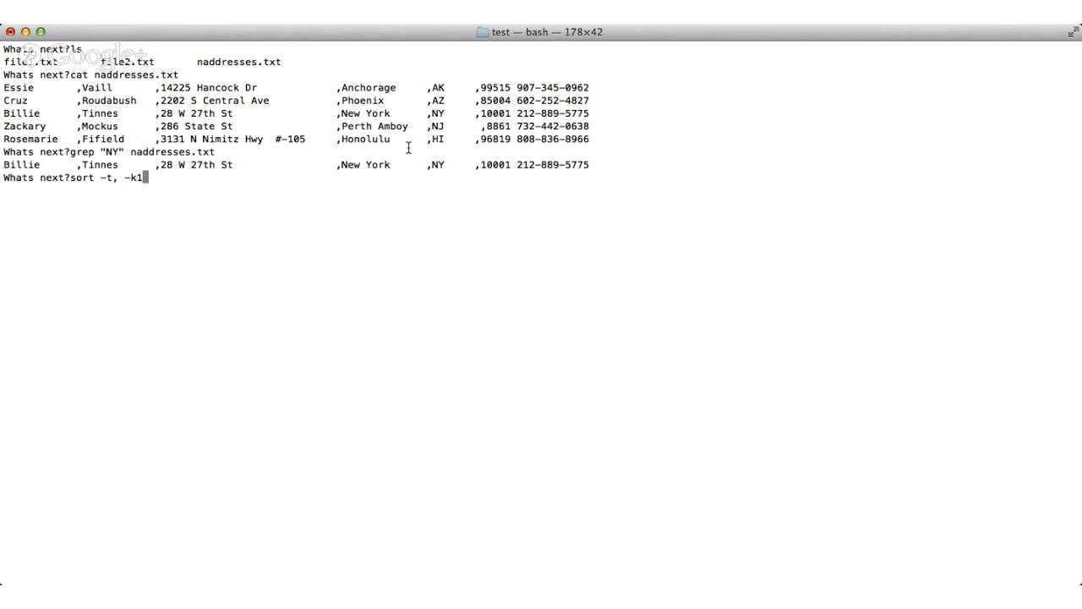
text(n)
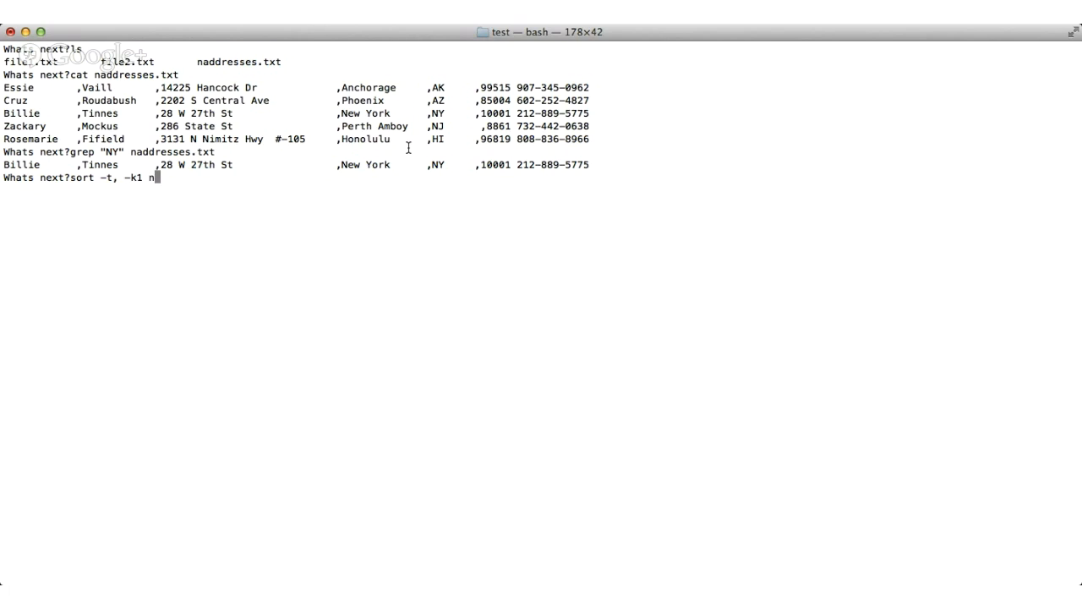
key(Return)
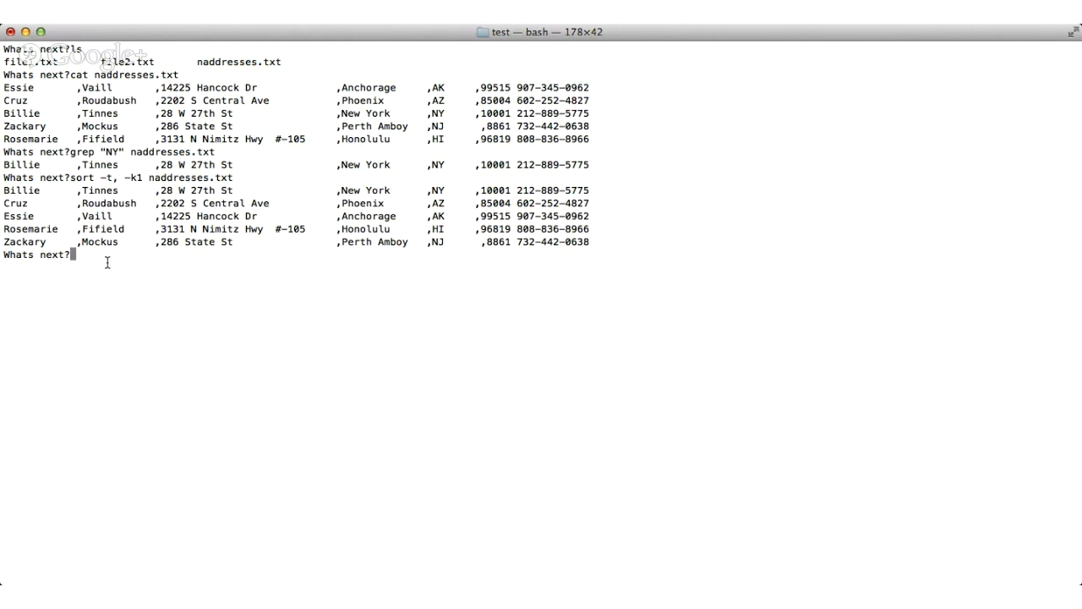
Define the alias dir="ls" so dir lists file1.txt, file2.txt and naddresses.txt
text(alias)
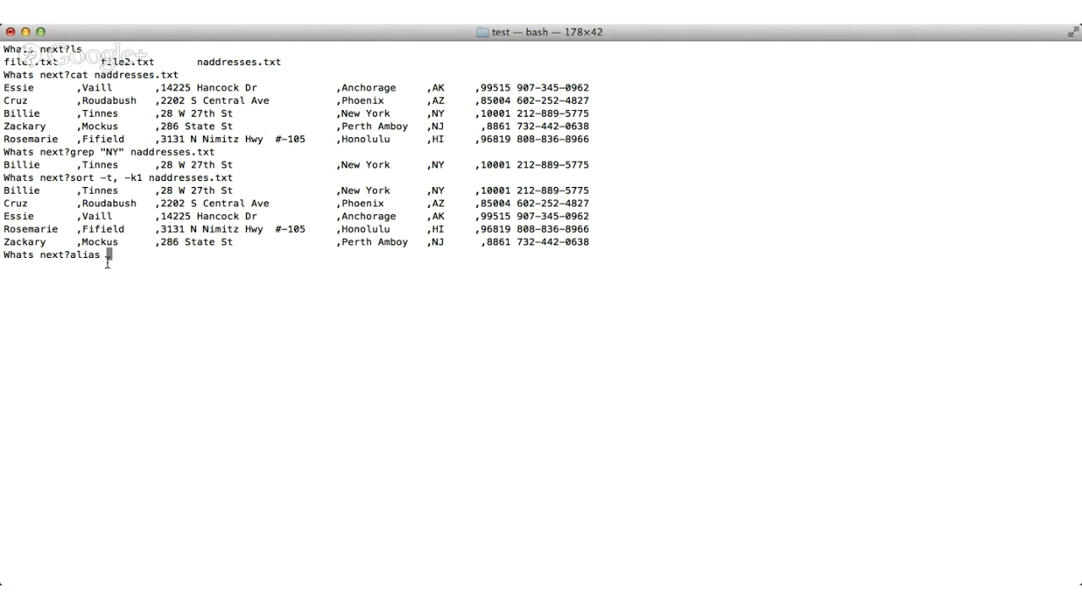
key(Backspace)
text(dir)
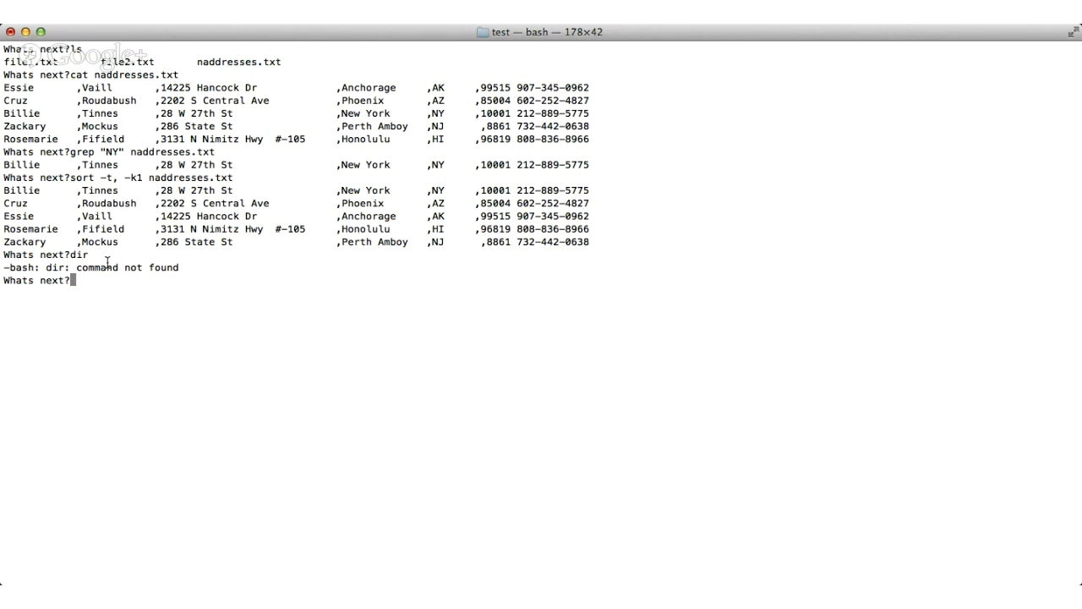
text(al)
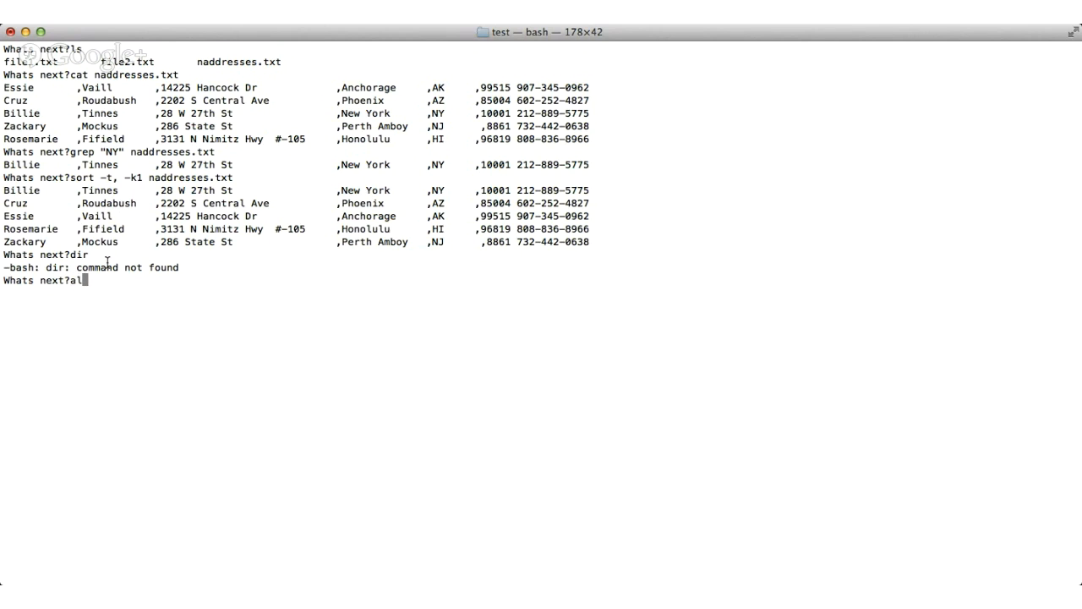
text(ias)
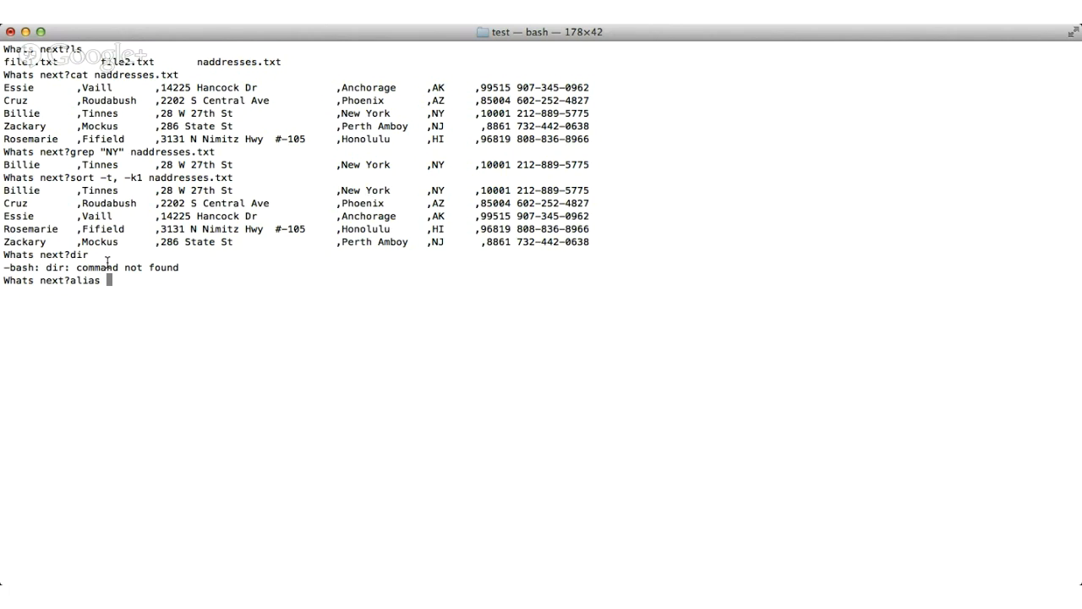
text(dir=)
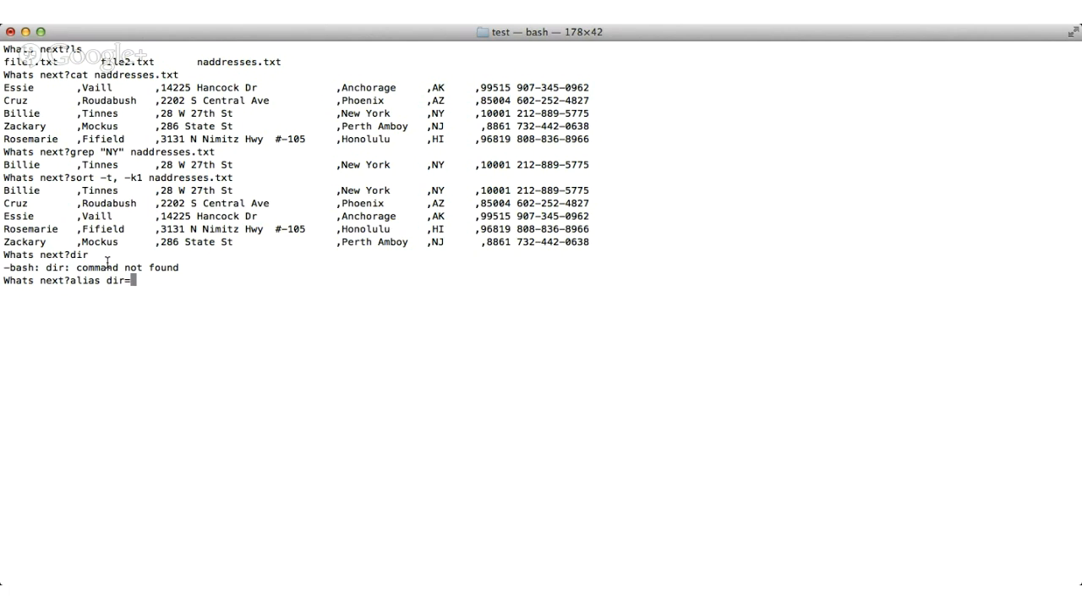
text("ls)
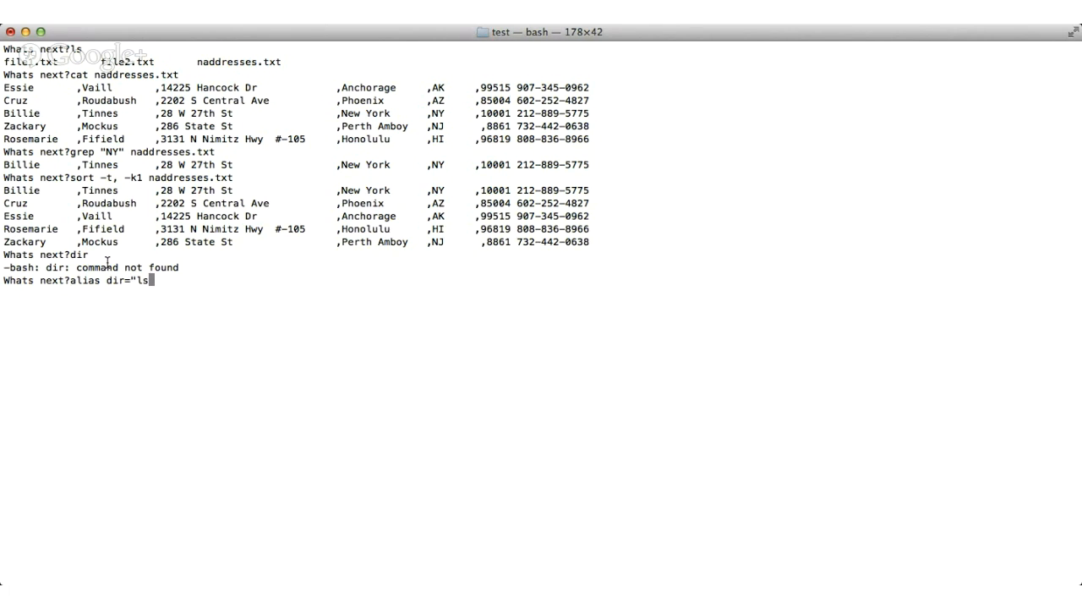
text(")
text(d)
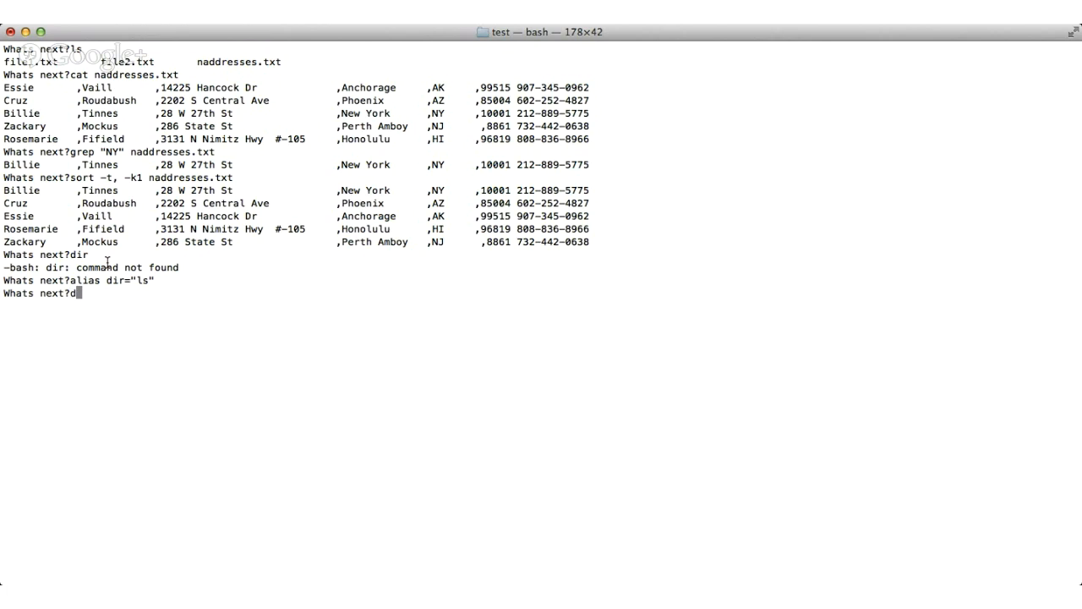
key(Return)
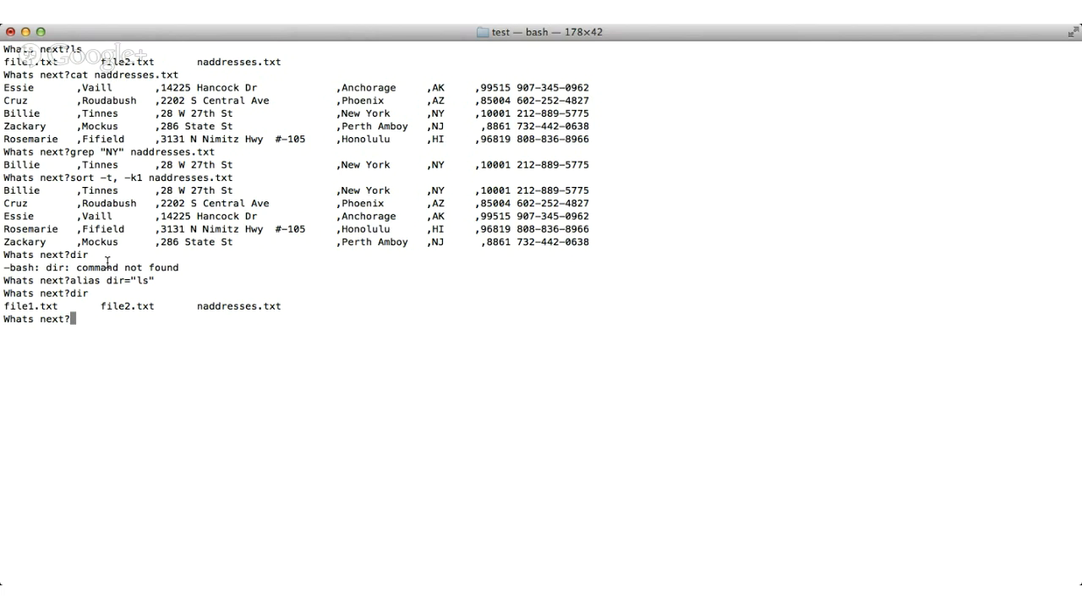
text(v)
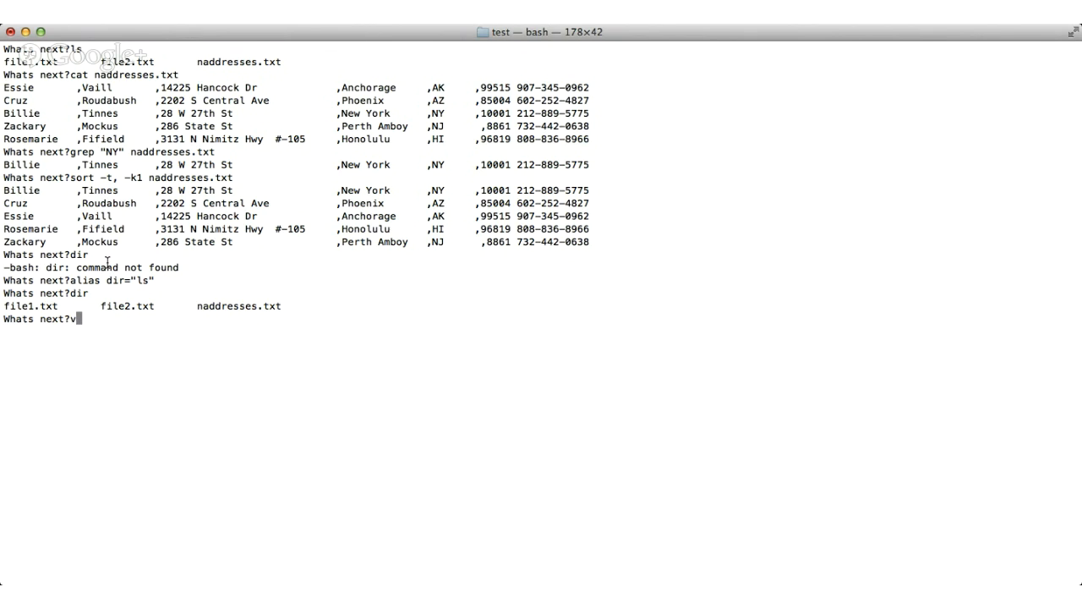
Launch vi on naddresses.txt to show its five address records
text(i)
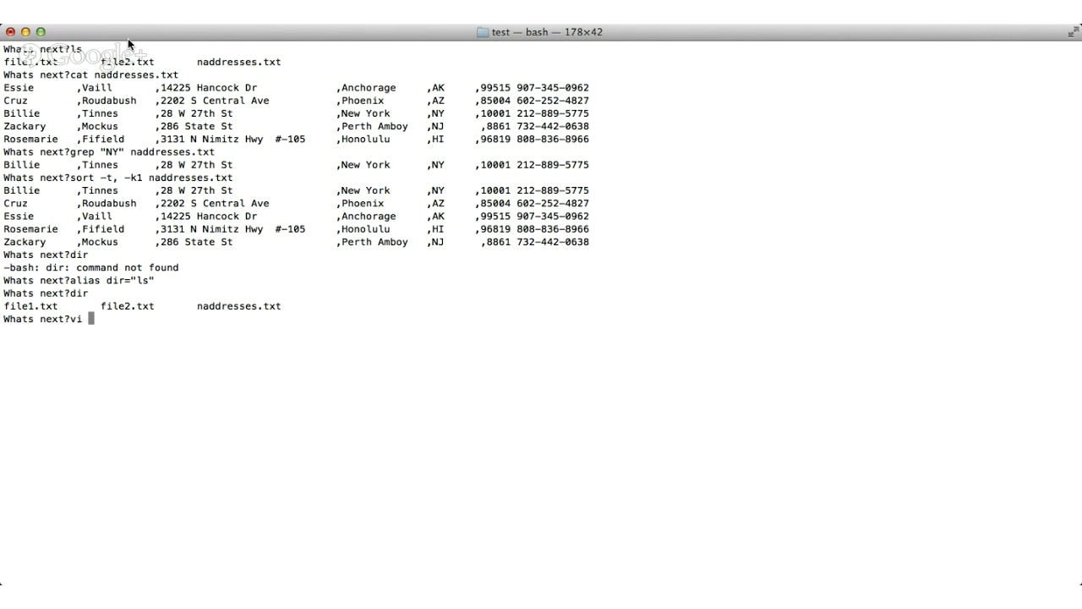
text(nadd)
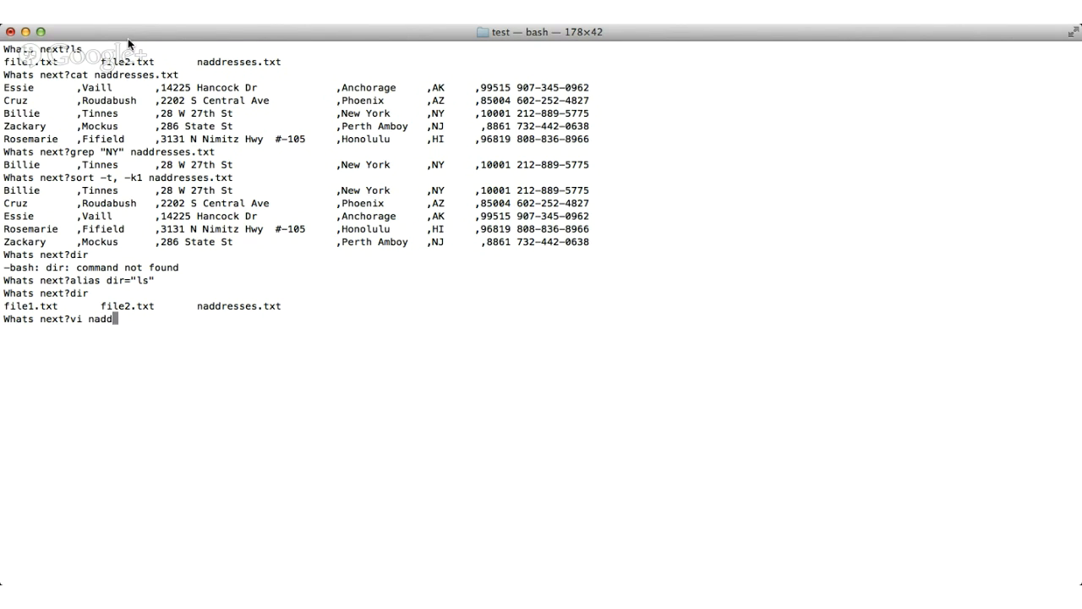
text(resses.txt)
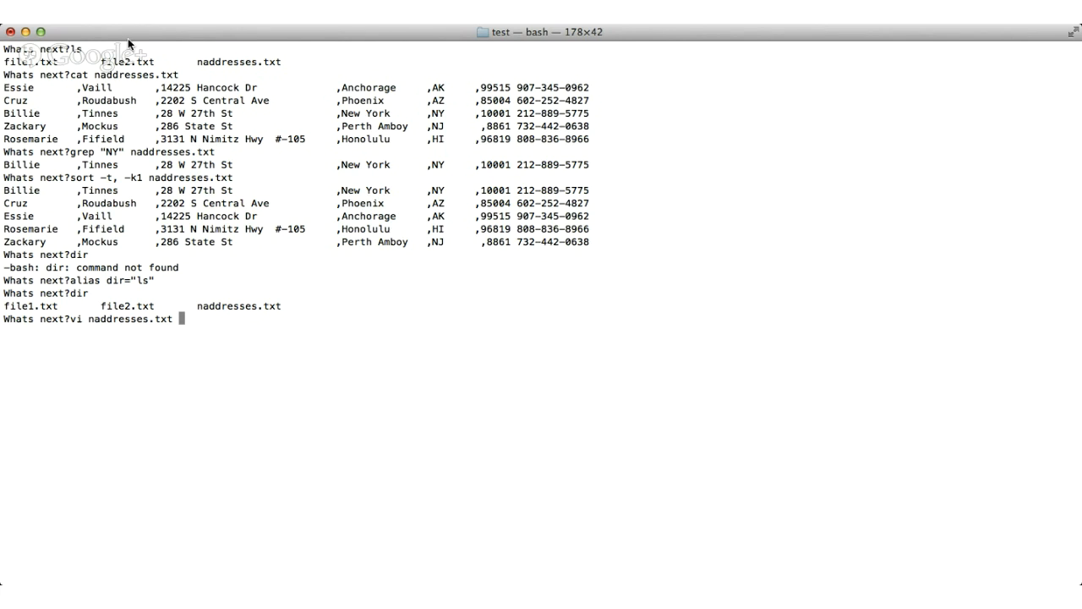
key(Return)
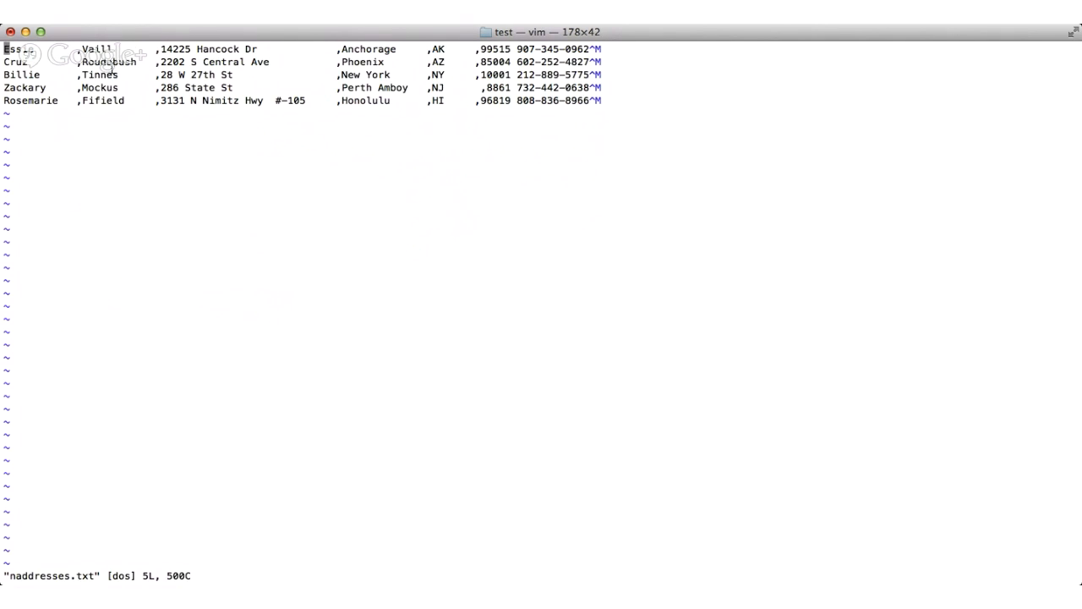
Change the first record's name Essie to Lessie, then save and quit with :wq
key(i)
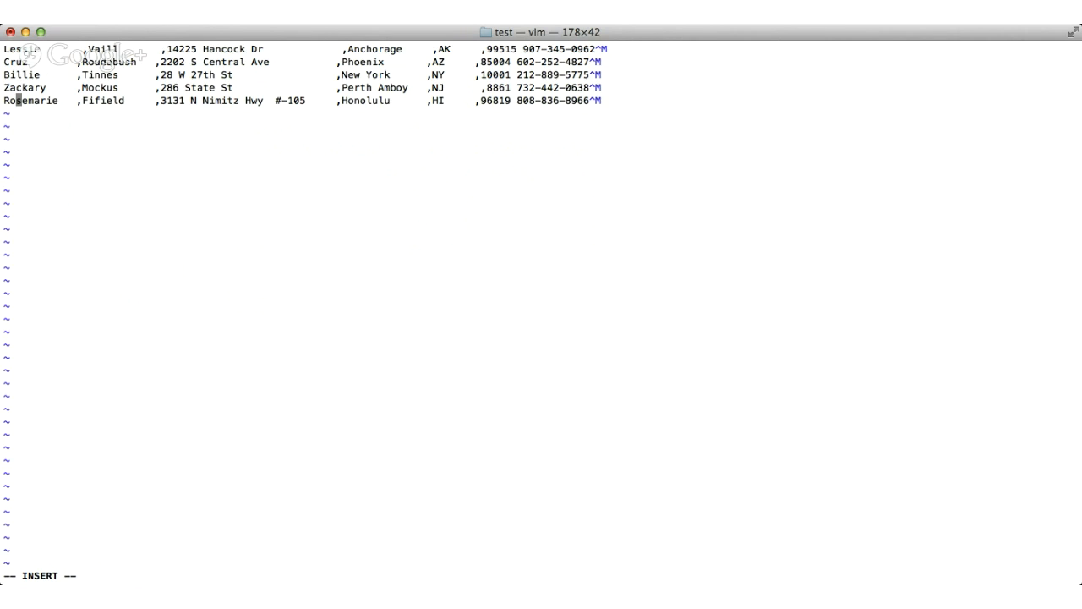
mouse_move(105, 36)
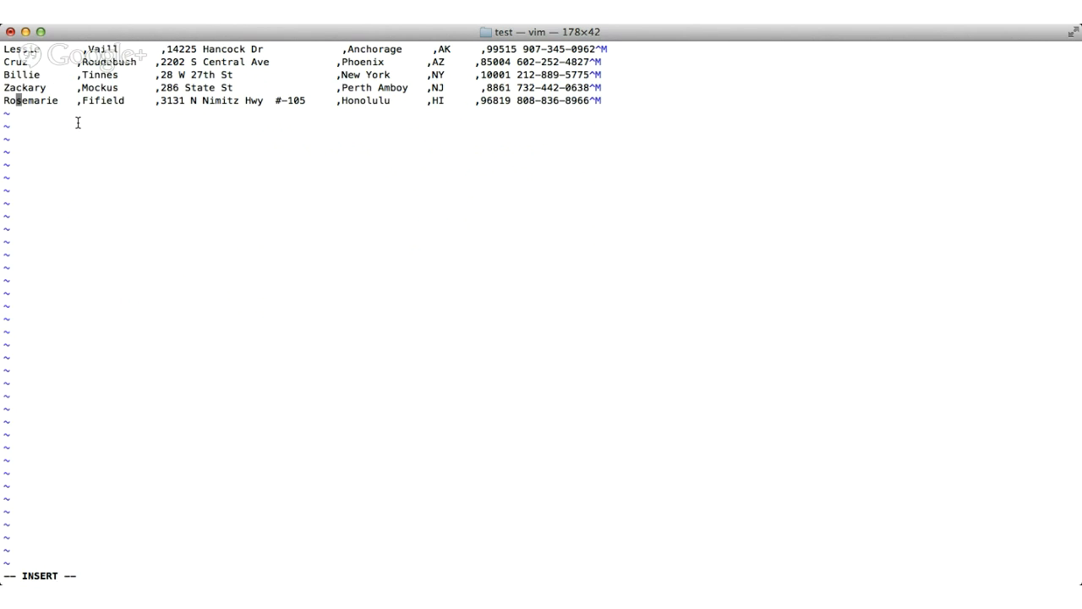
key(Escape)
text(:)
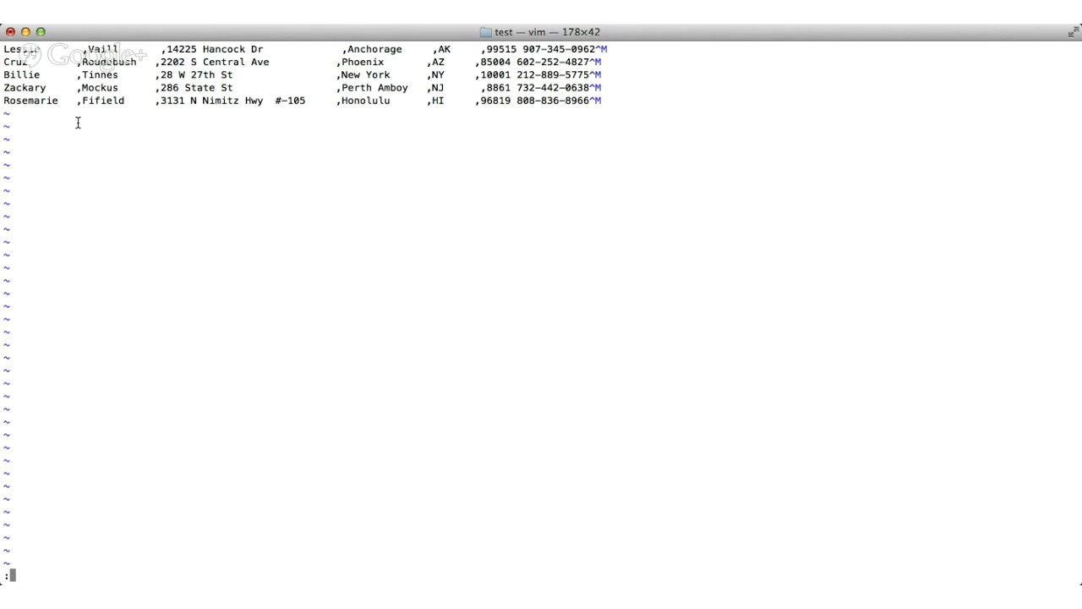
text(wq)
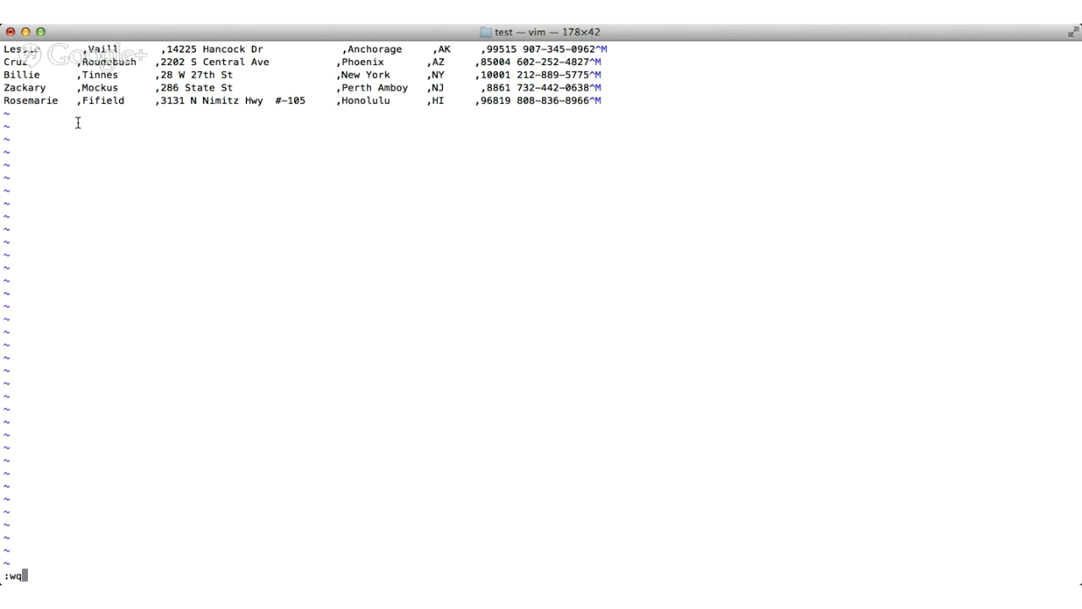
key(Return)
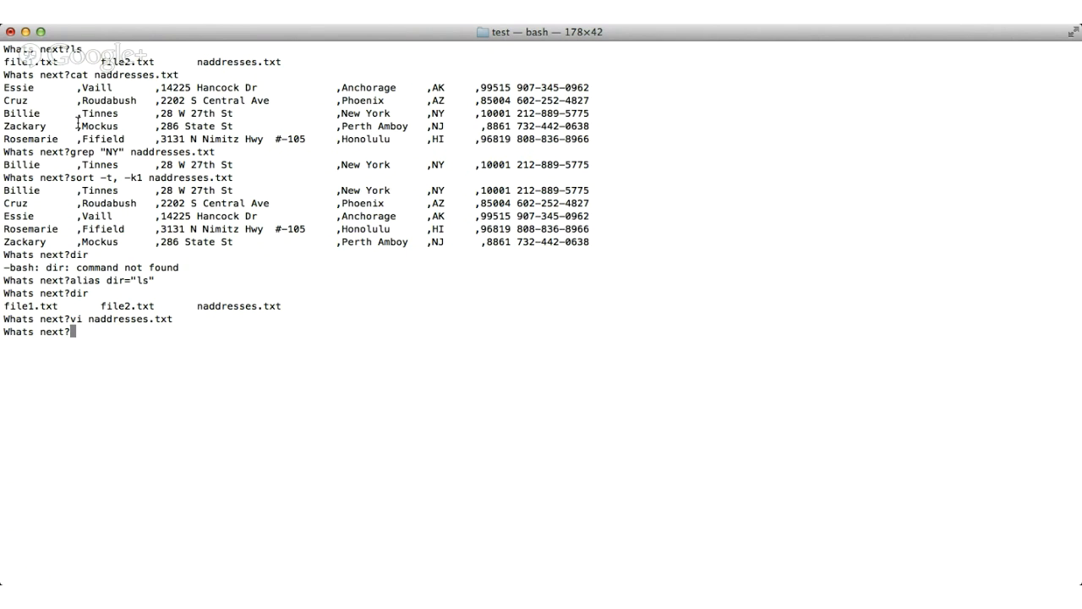
Cat naddresses.txt to confirm the first record now reads Lessie Vaill
text(cat naddresses.txt)
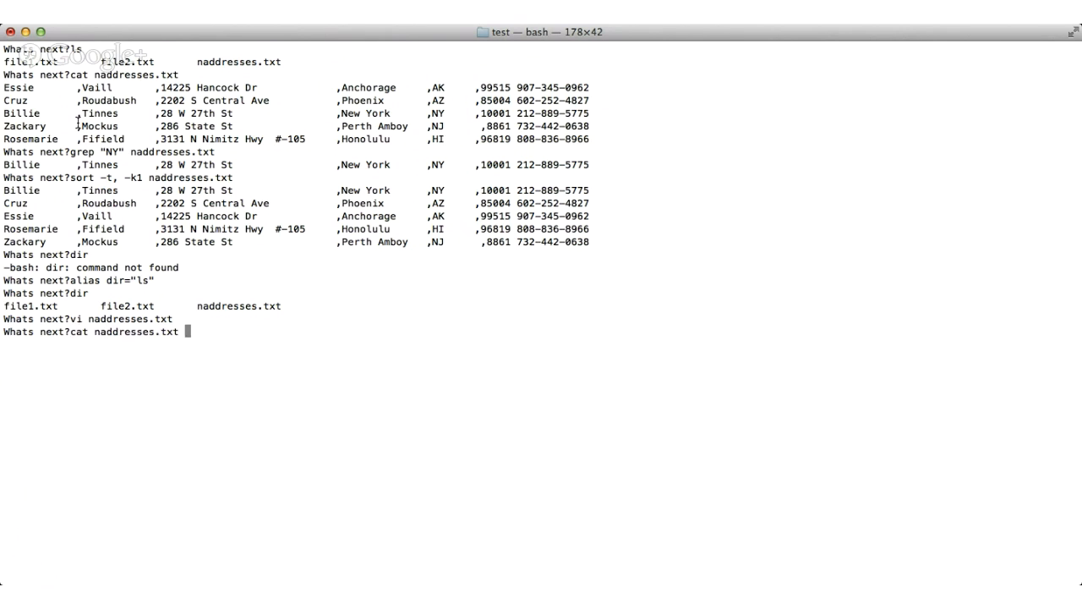
key(Return)
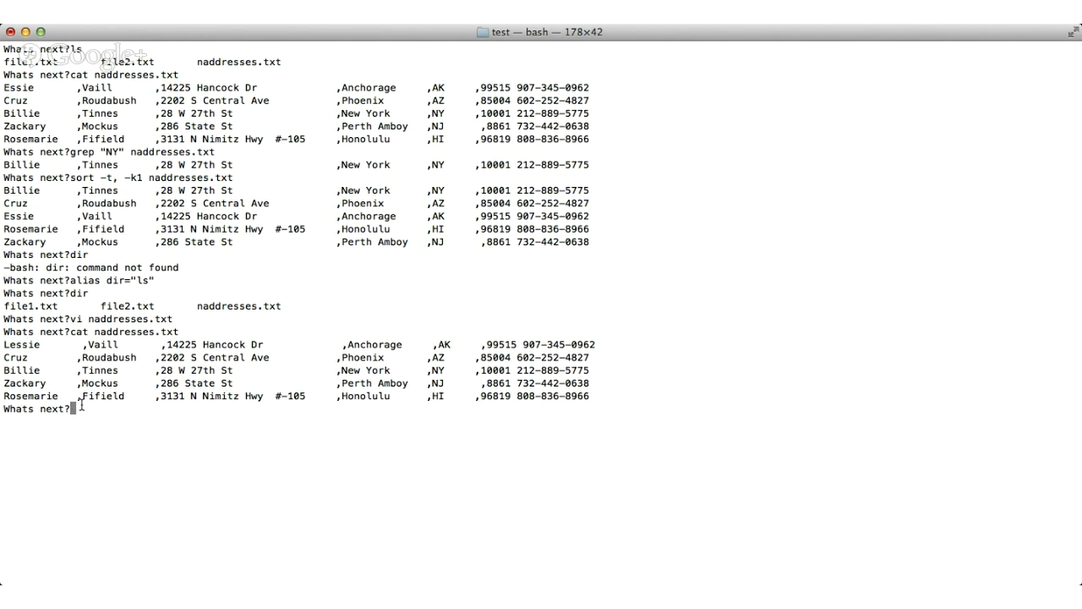
Start recording the session into myscript.txt with script
text(scrip)
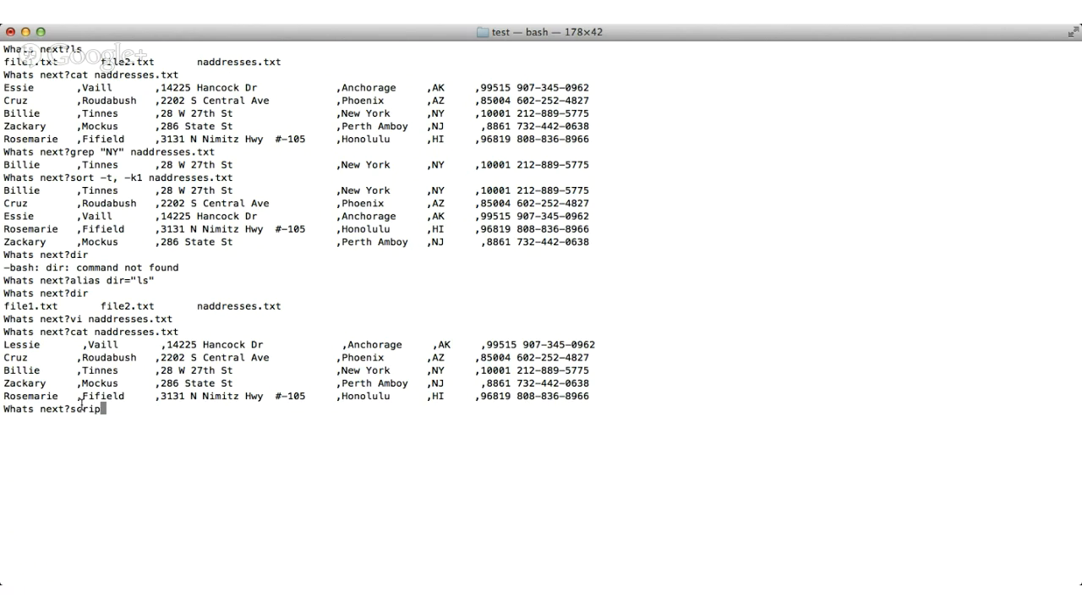
text(t)
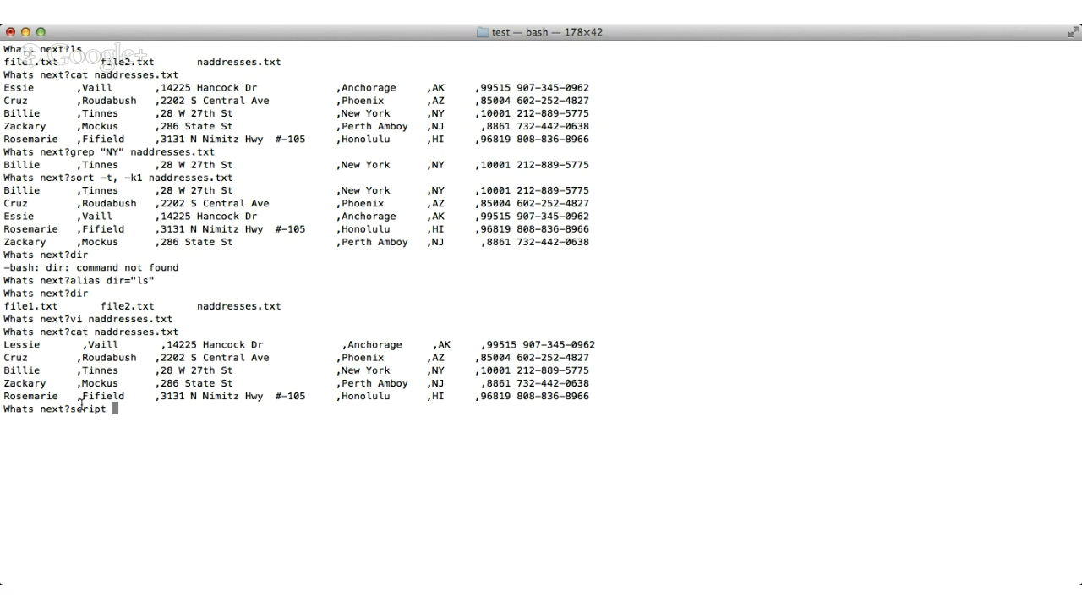
text(mys)
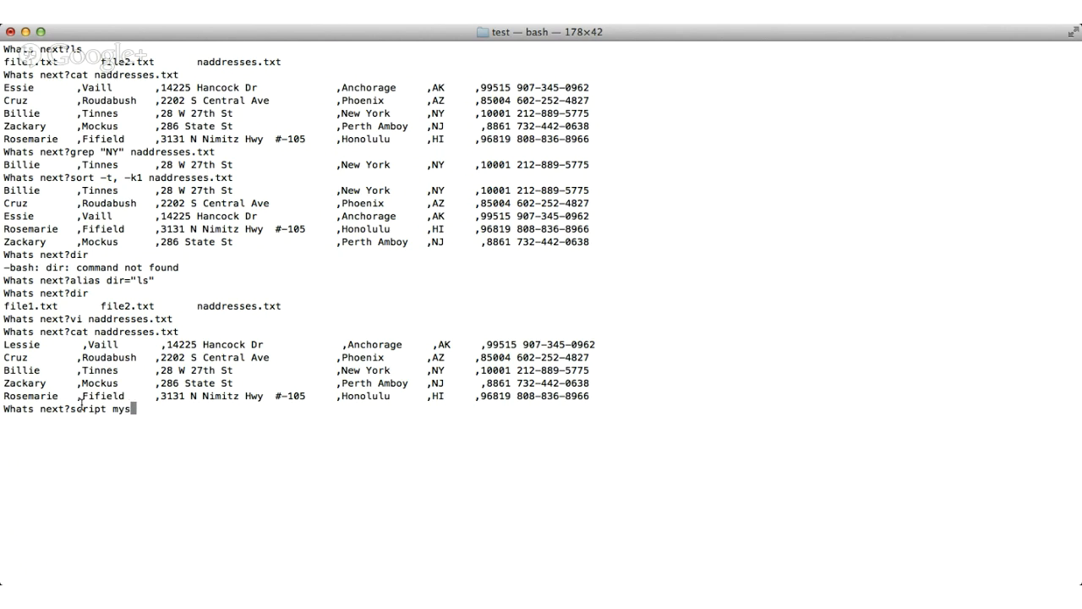
text(cript.txt)
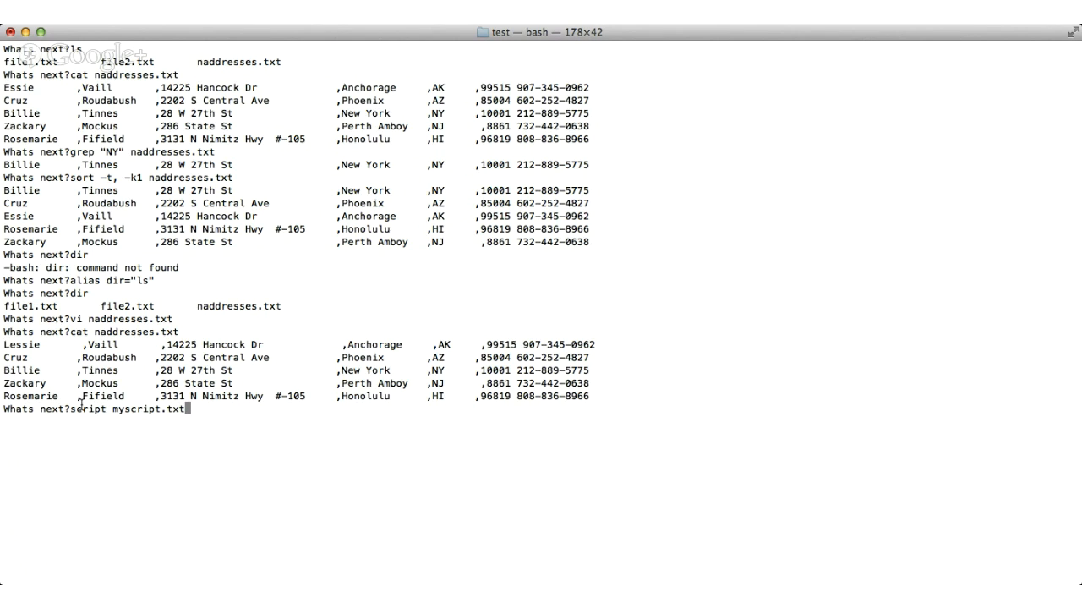
key(Return)
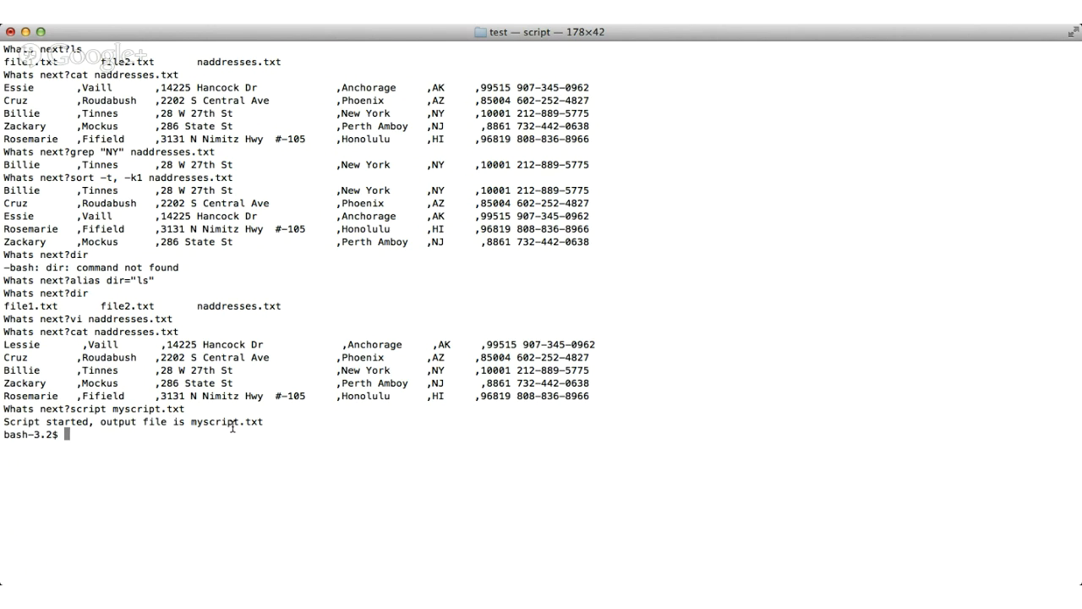
Display naddresses.txt while recording, then exit to stop the recording
text(cat)
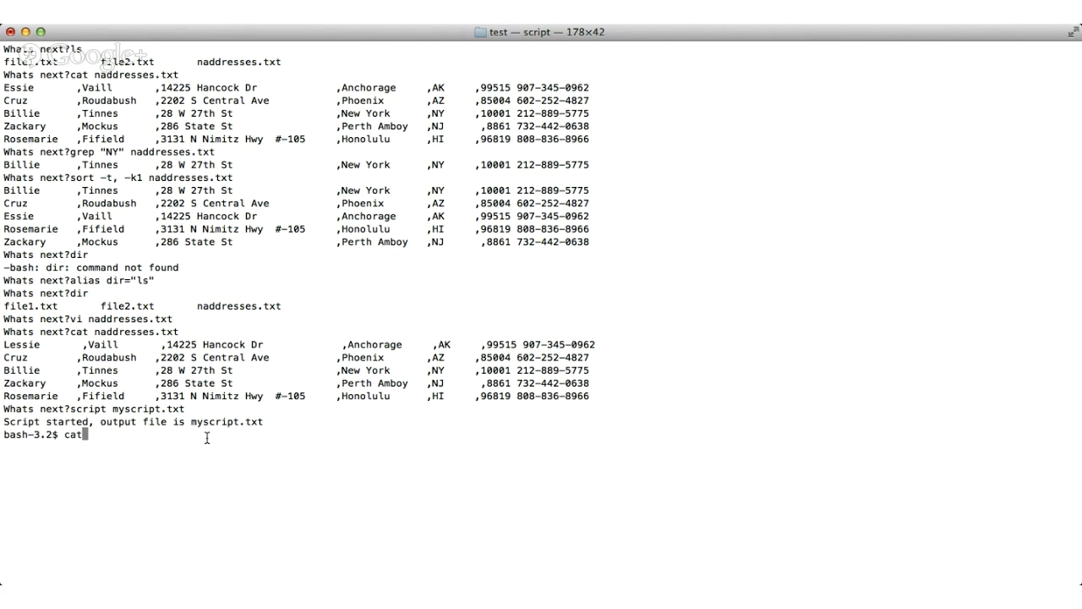
text(naddresses.txt)
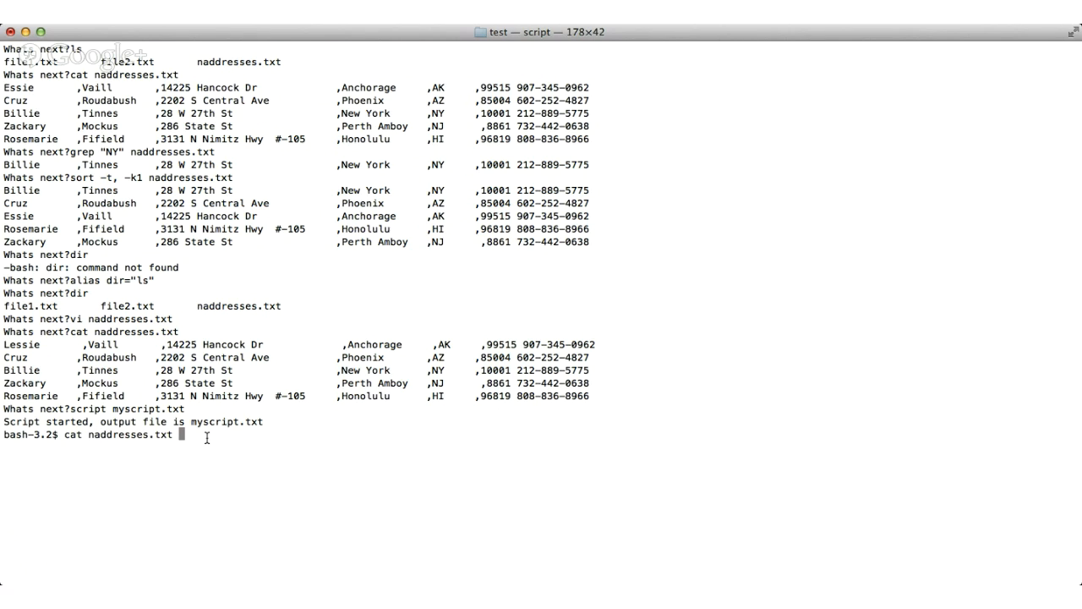
key(Return)
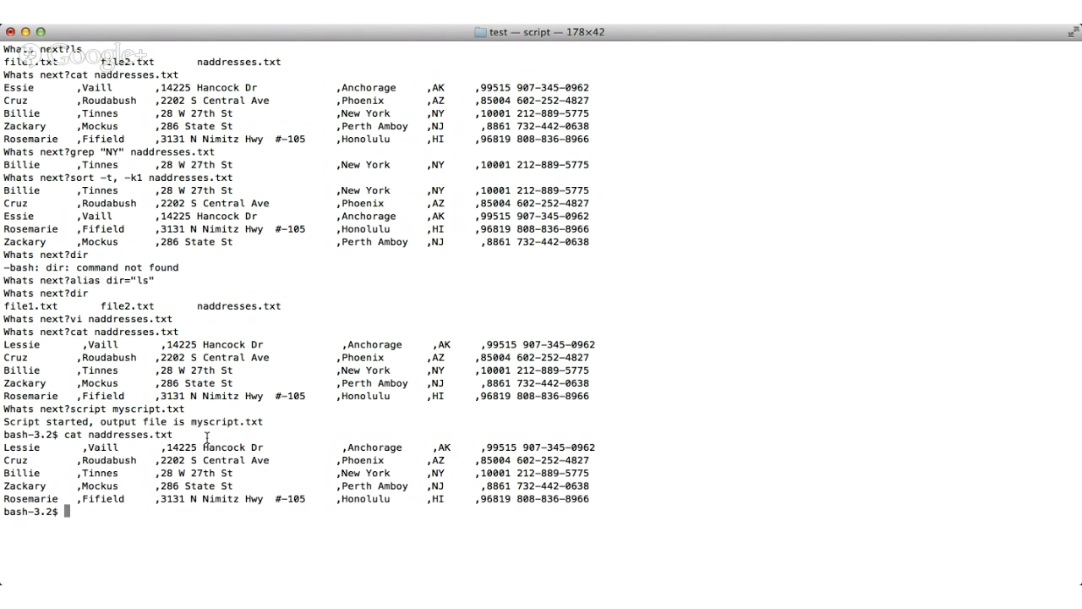
text(exit)
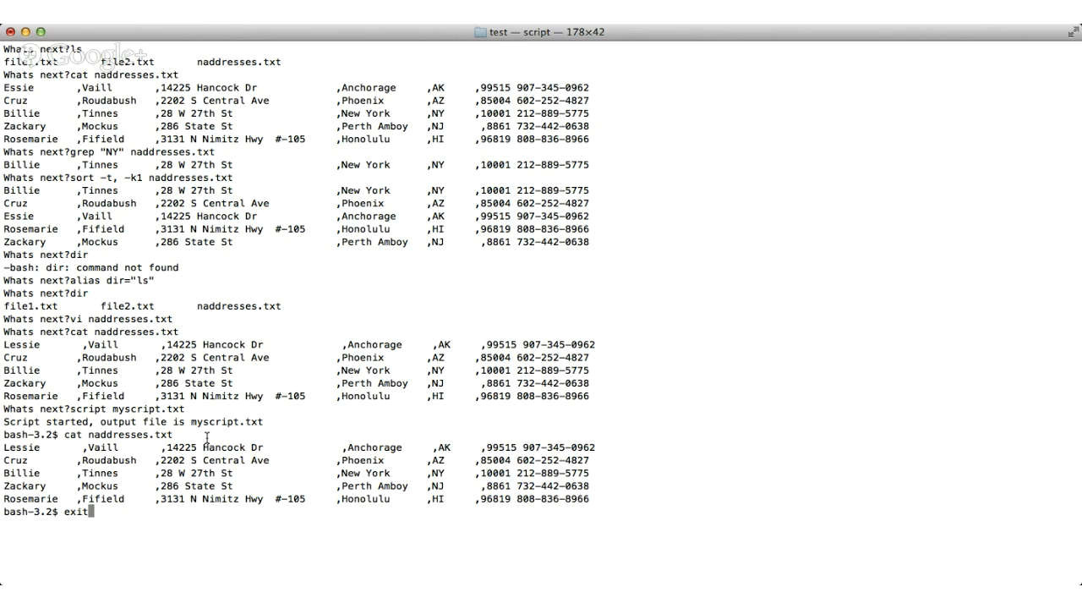
key(Return)
text(ls)
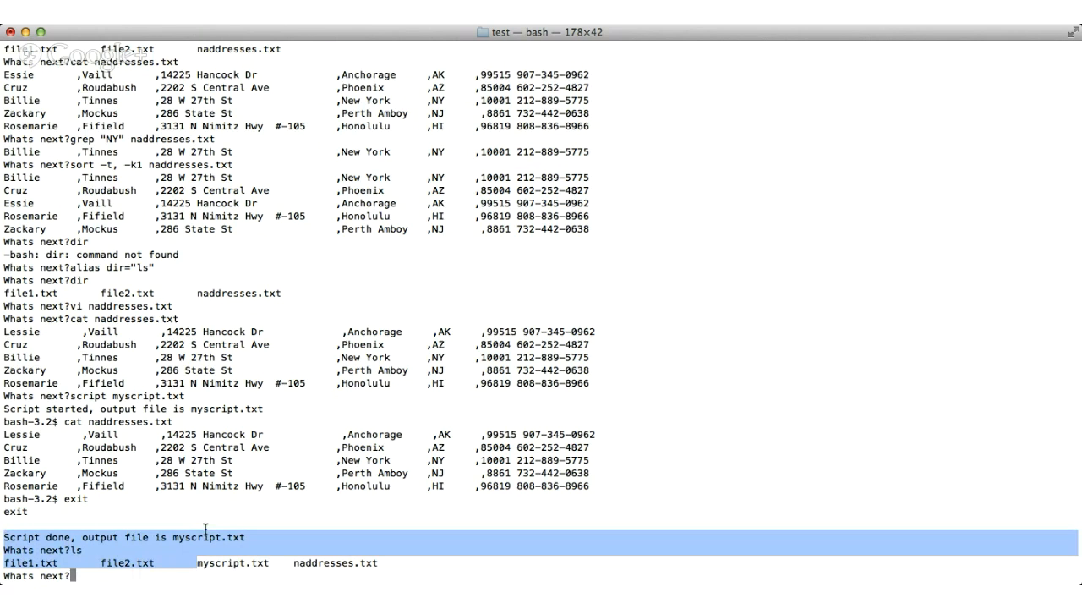
Cat myscript.txt to view the timestamped recording of the address listing
text(cat)
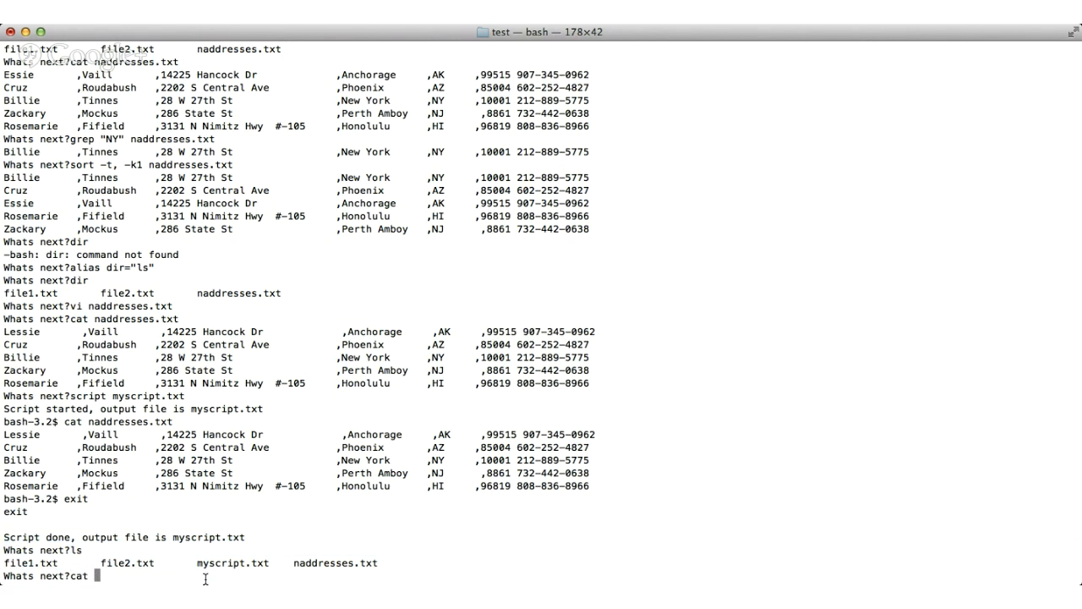
text(myscript.txt)
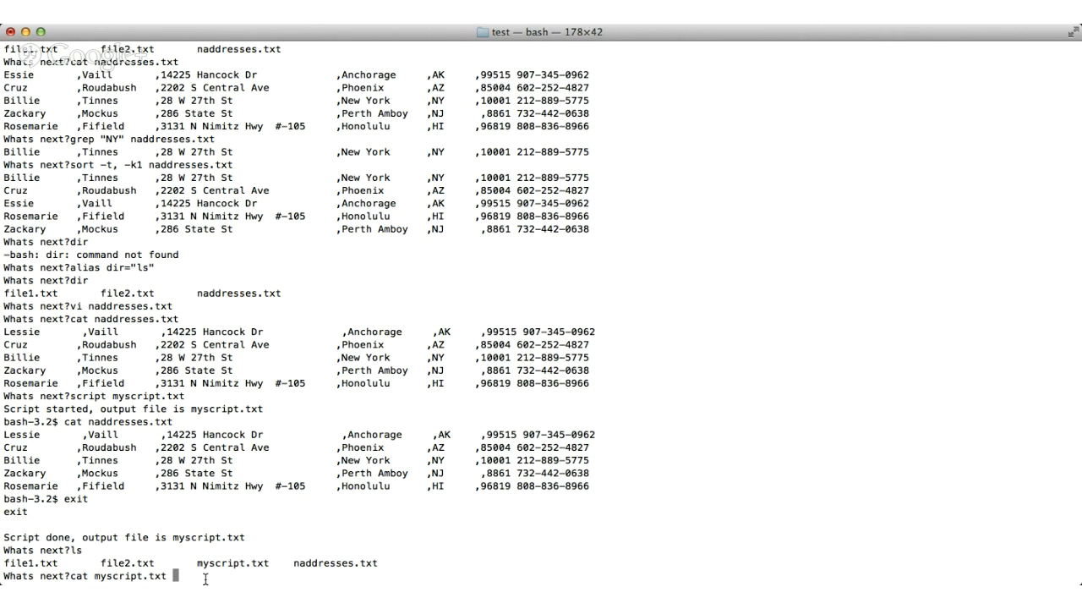
key(Return)
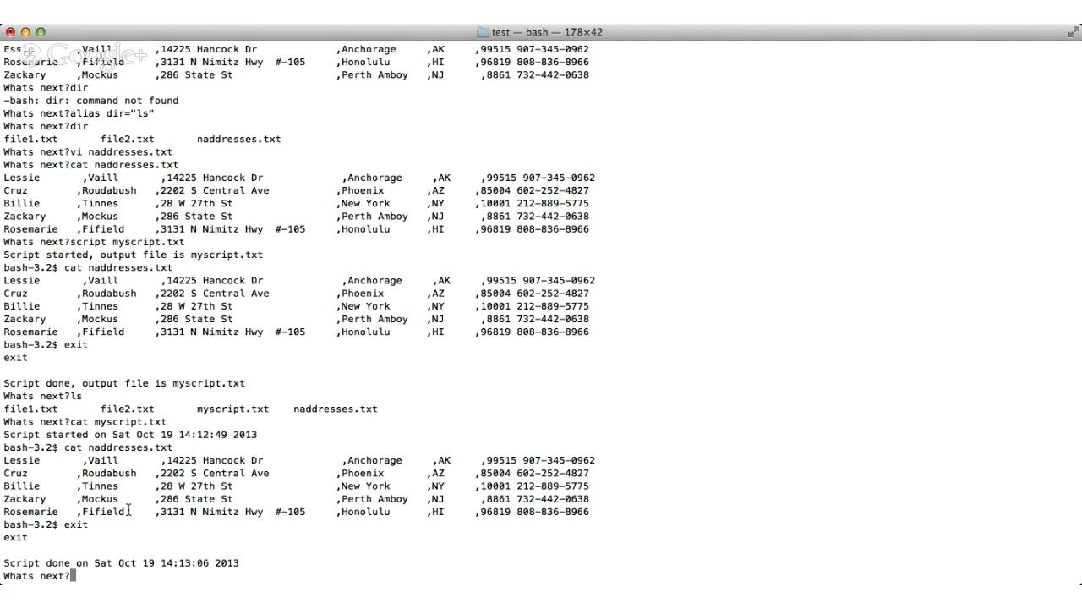
Enter the prompt assignment PS1="Next Command:" at the shell prompt without running it
text(PS)
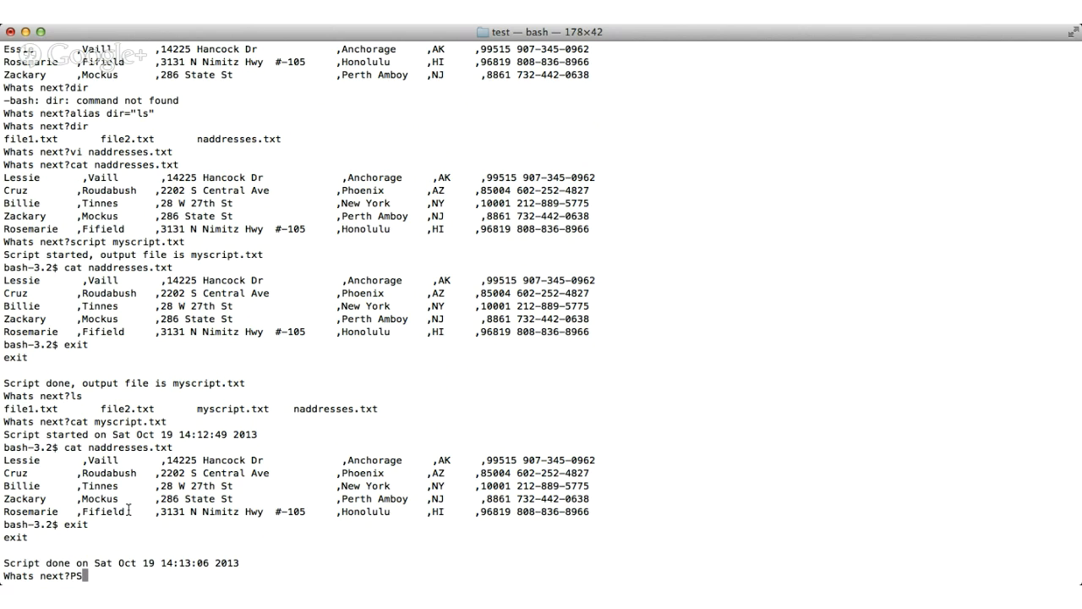
text(1=)
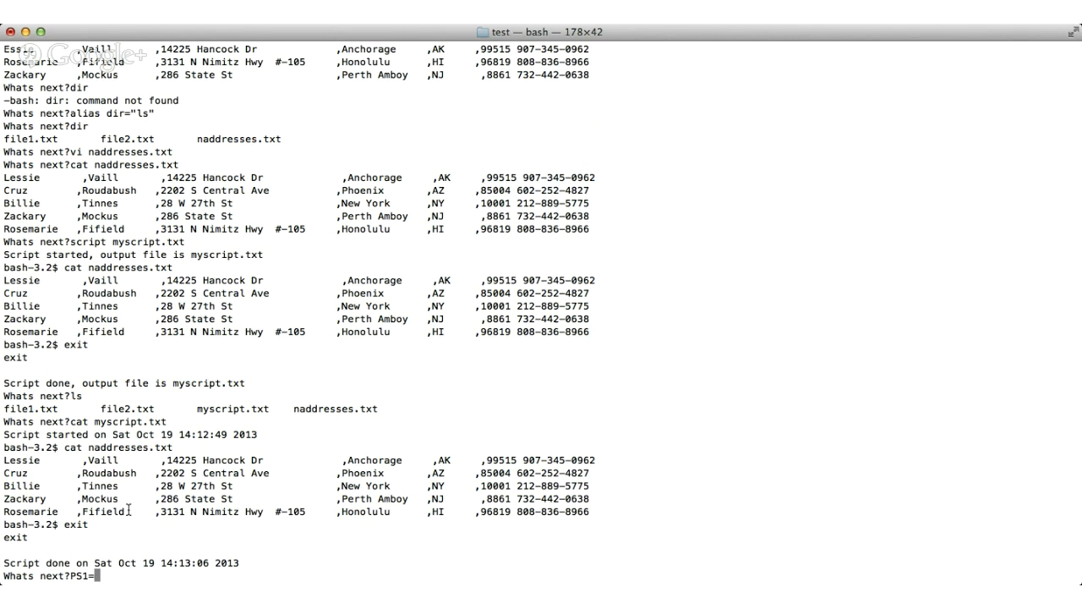
text(")
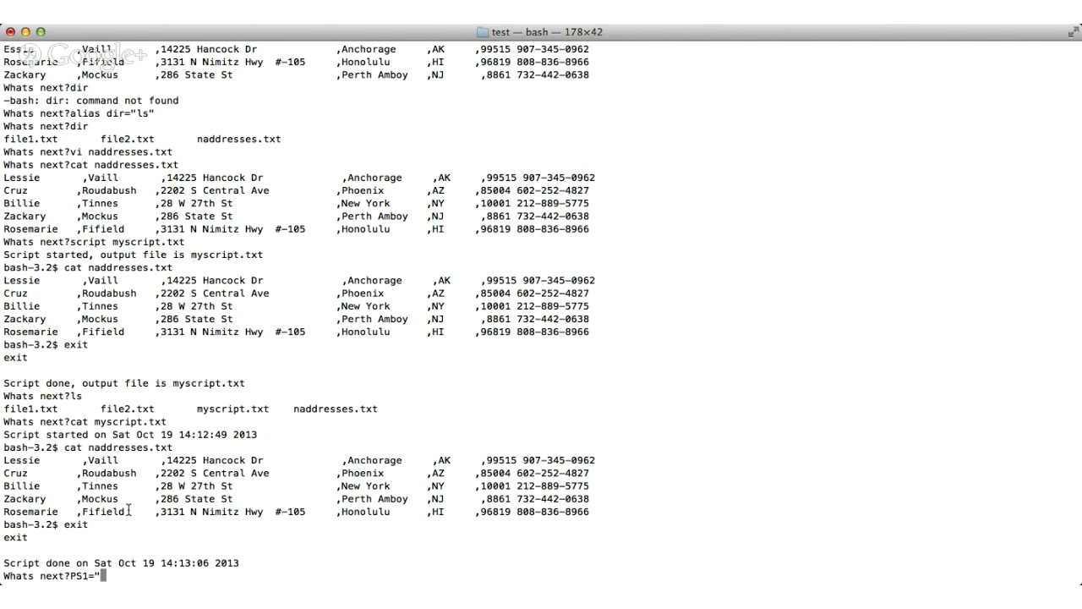
text(Next Co)
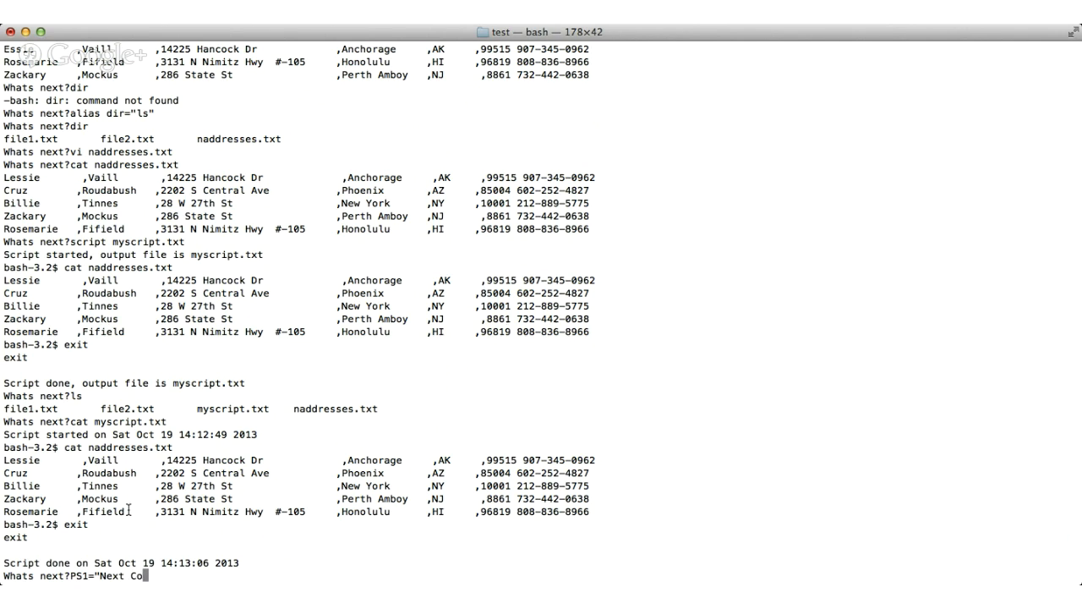
text(mmand:")
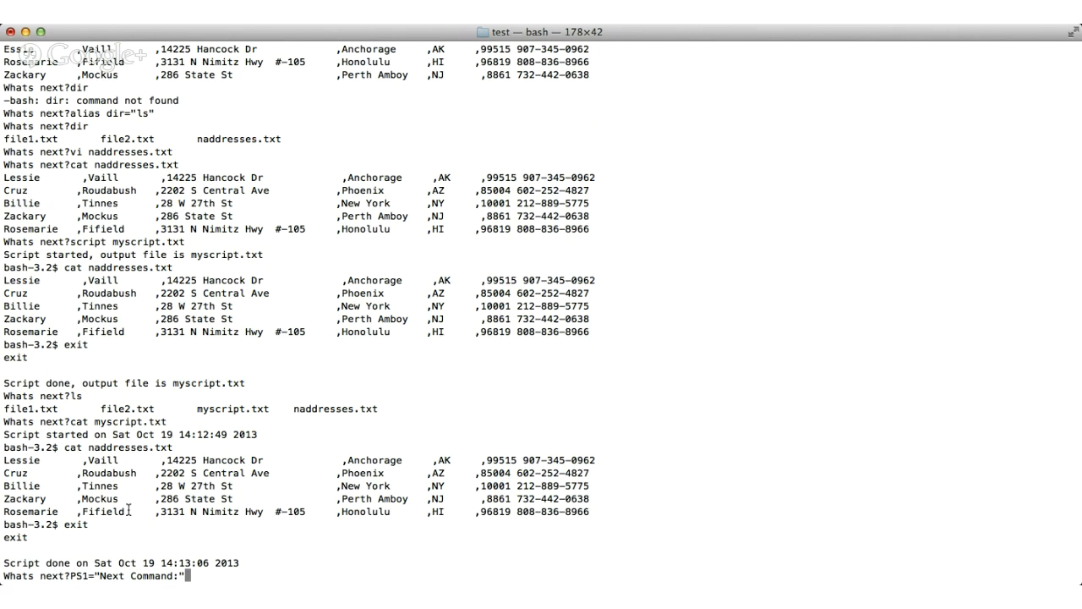